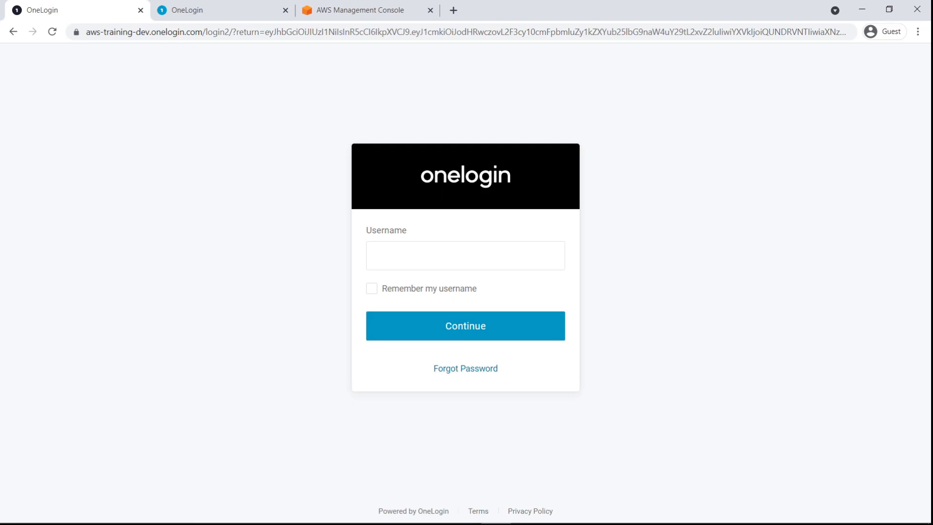
mouse_move(453, 266)
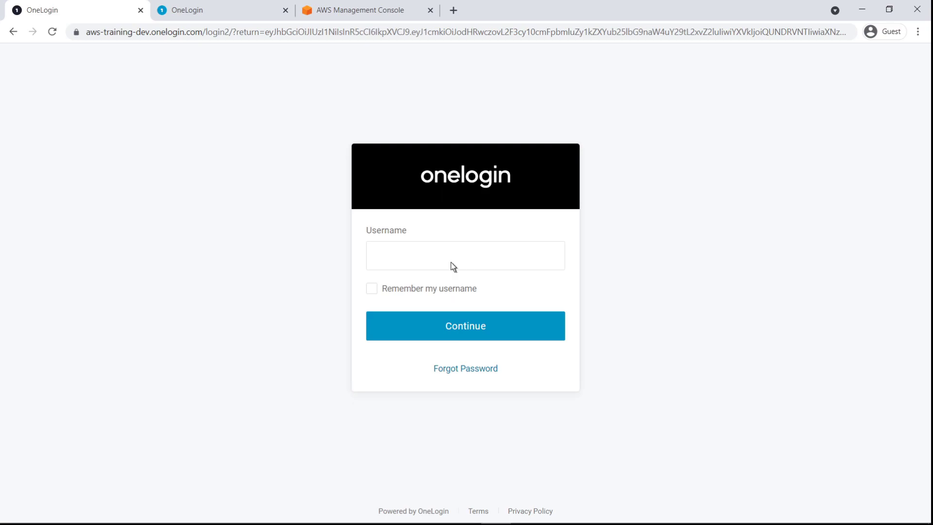
text(AWS-Train)
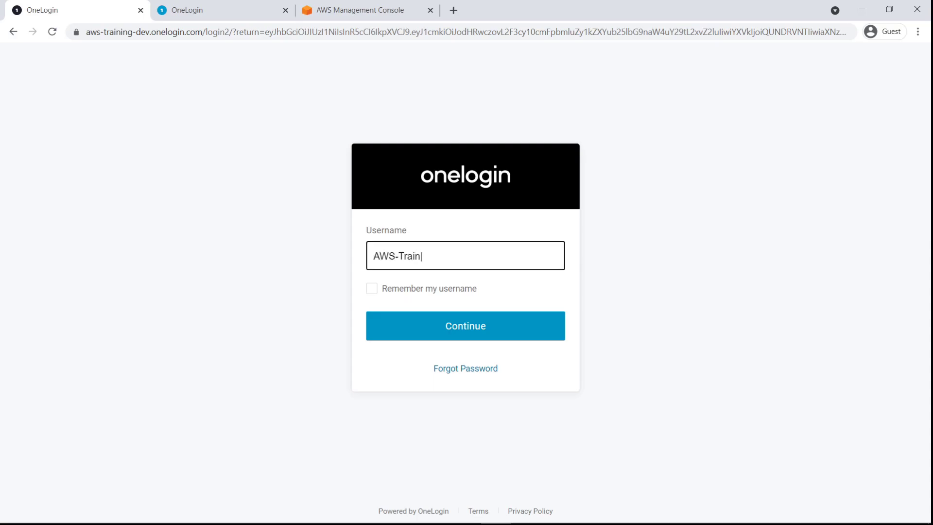
text(ing@example.com)
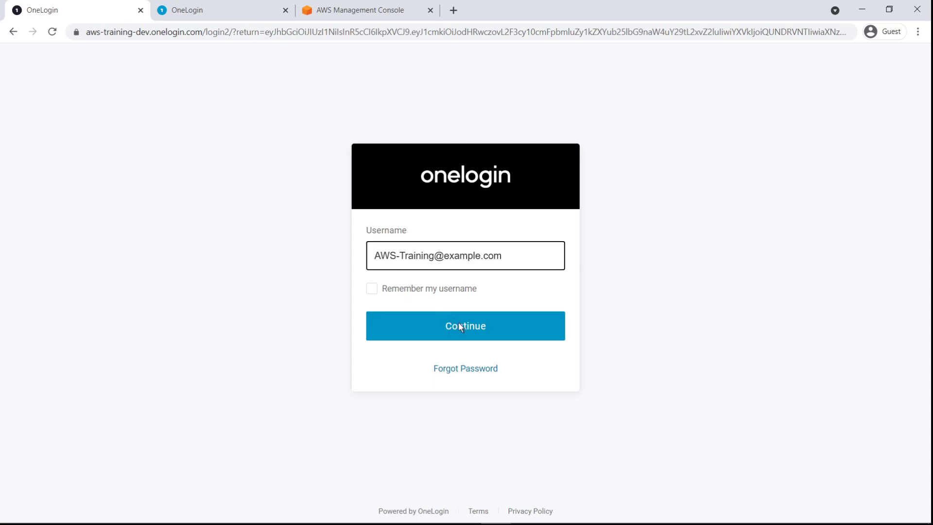
click(466, 326)
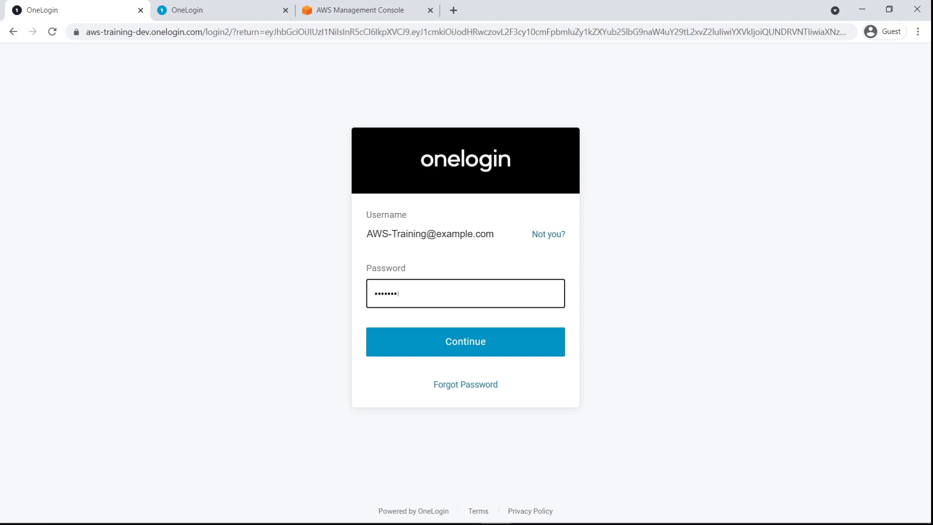
text(••••••)
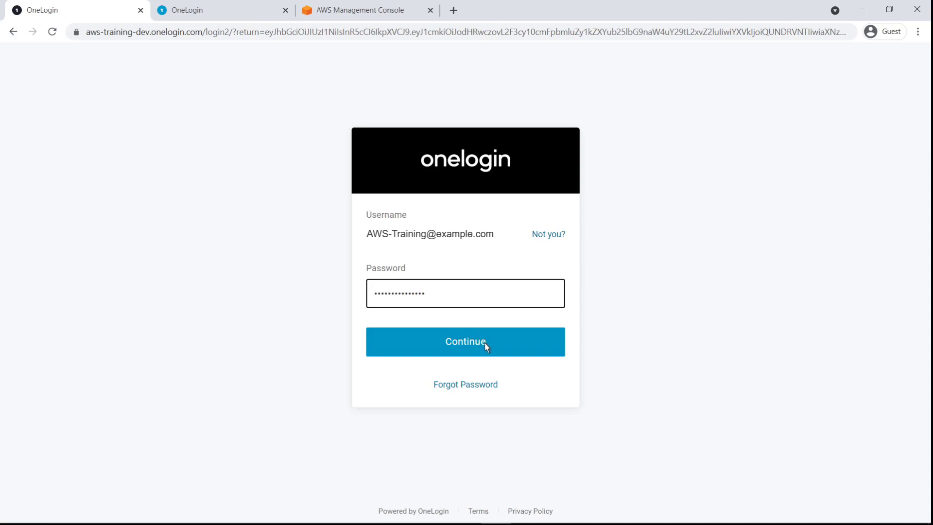
- Sign in, find the AWS Single Sign-on app and show its Configuration page
click(466, 341)
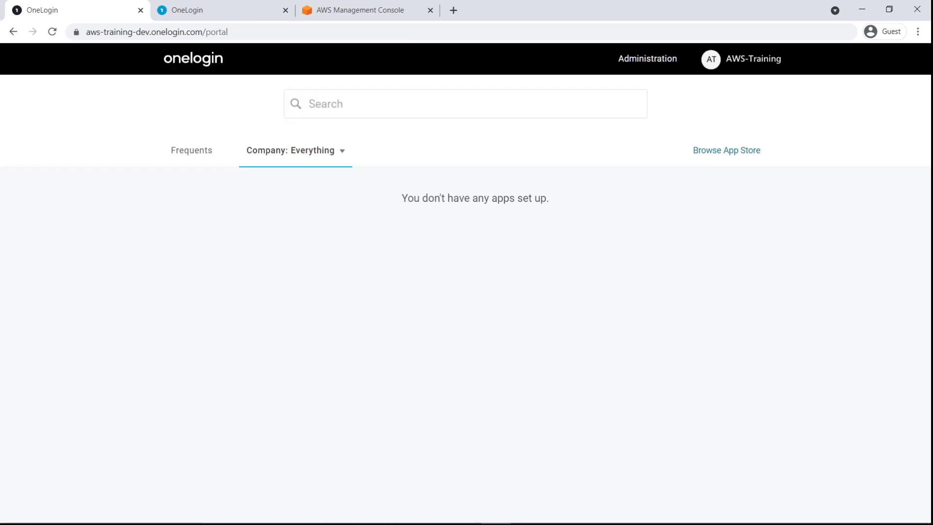
mouse_move(694, 173)
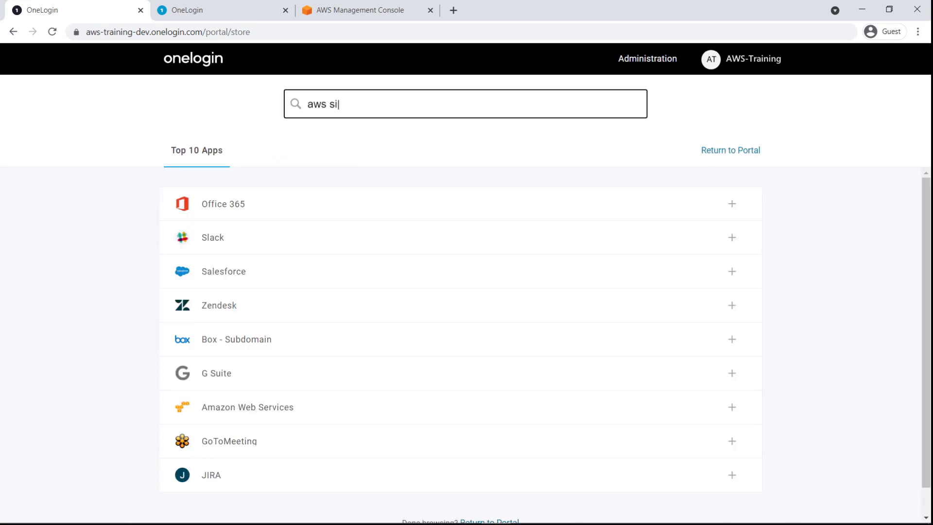
text(ngle sign on)
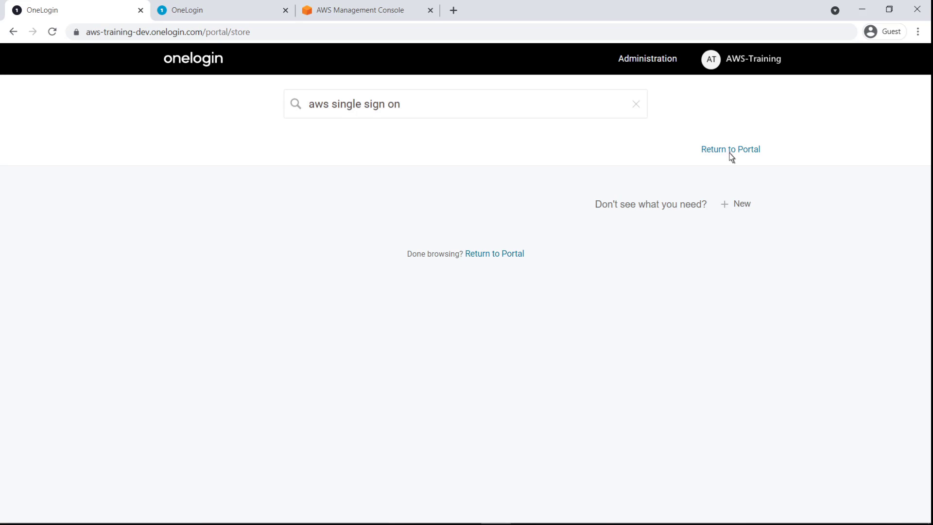
click(731, 148)
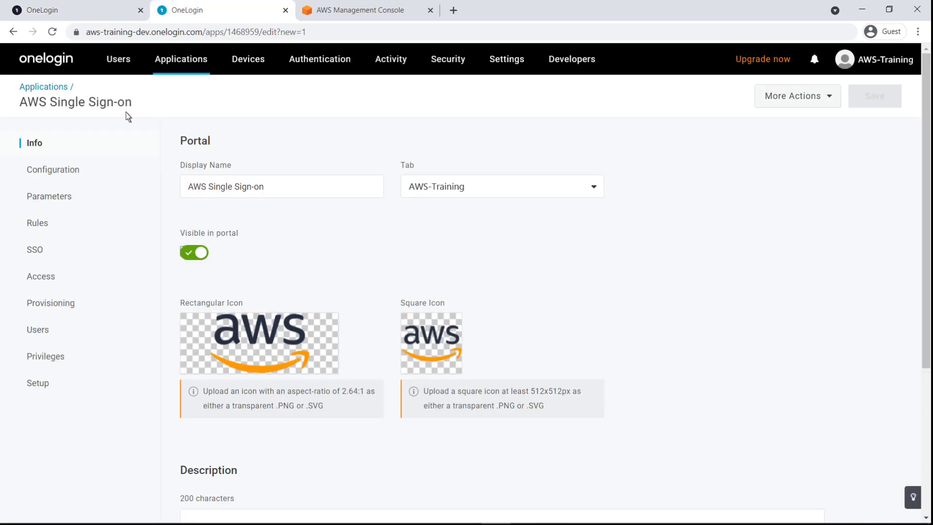
click(52, 169)
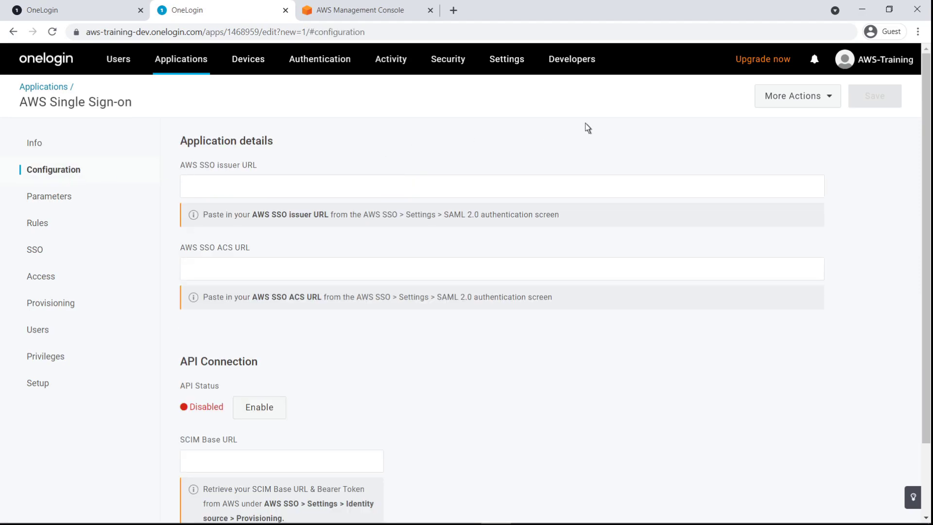
click(797, 96)
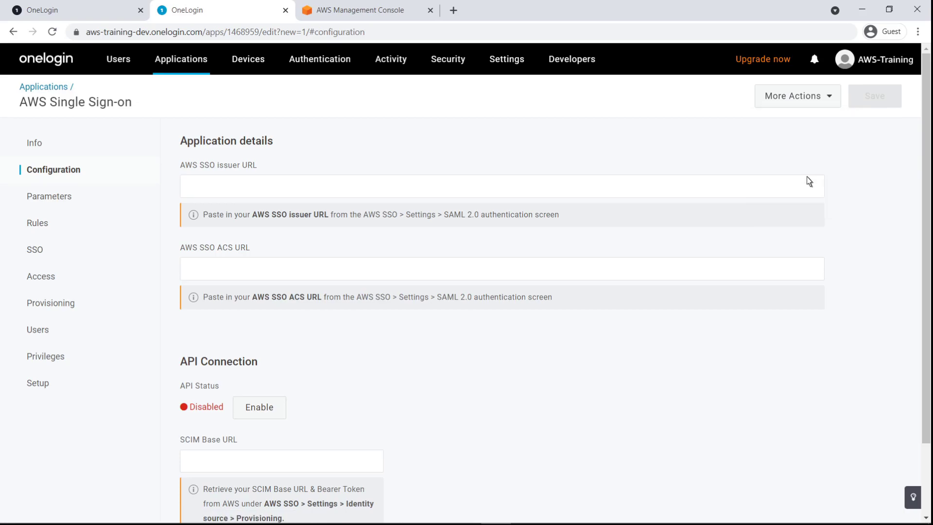
mouse_move(360, 10)
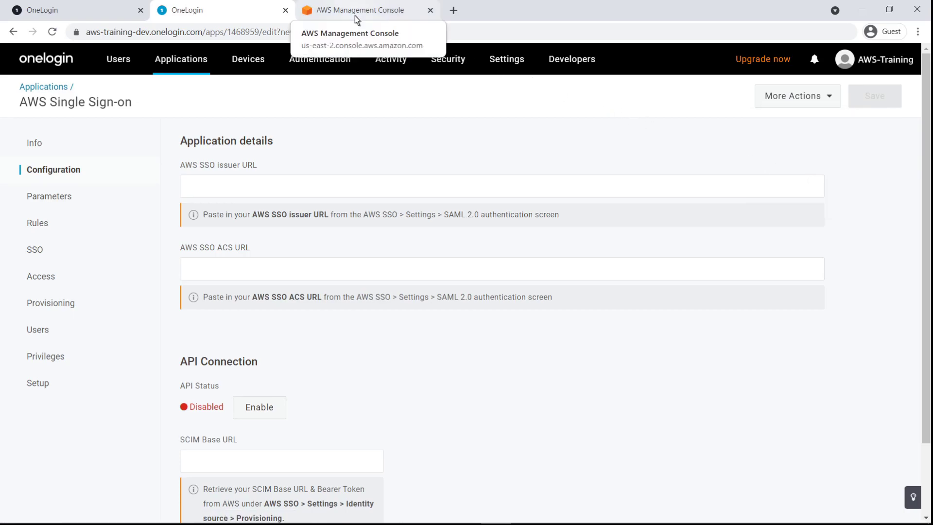
- Search 'aws sso', go to AWS Single Sign-On Settings and start changing the identity source
click(362, 9)
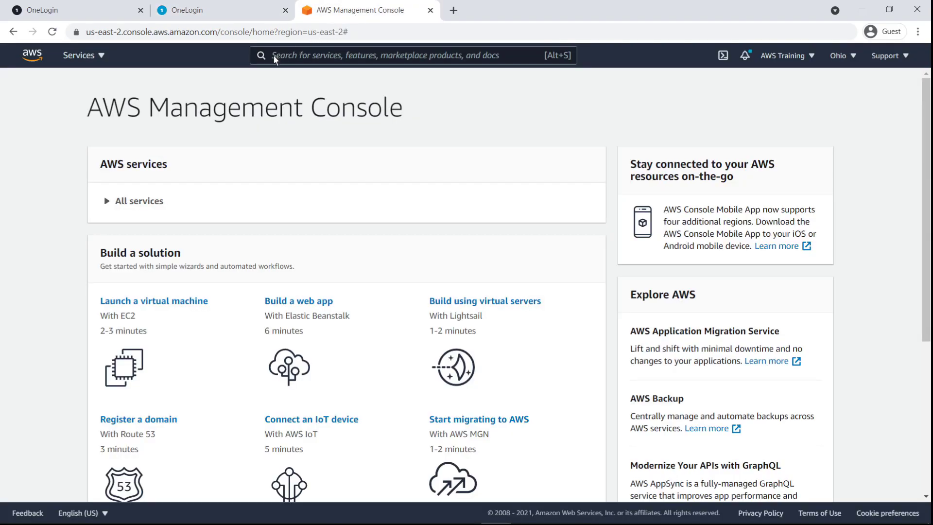
text(aws sso)
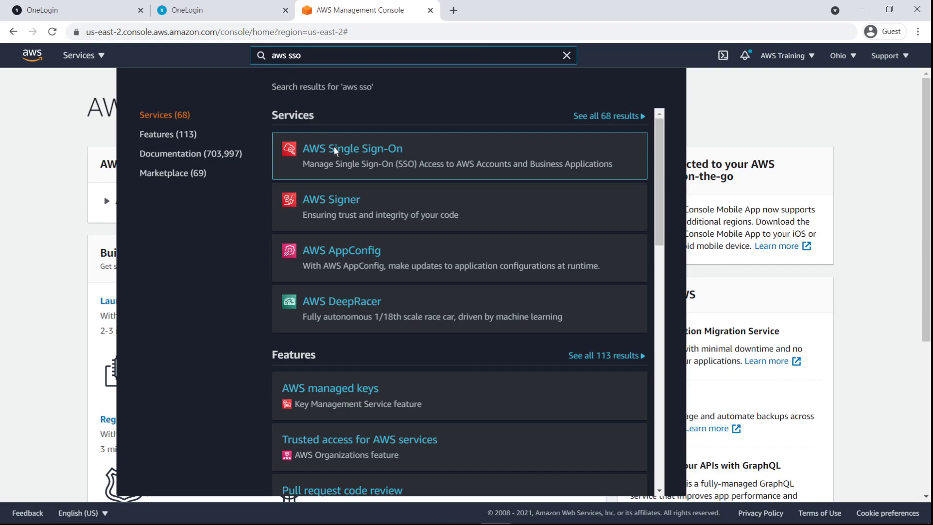
click(352, 147)
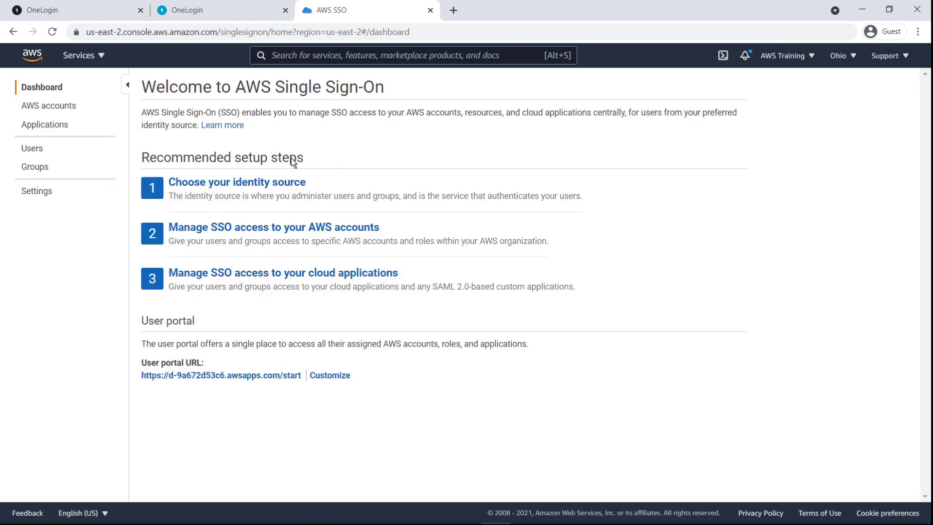
click(36, 191)
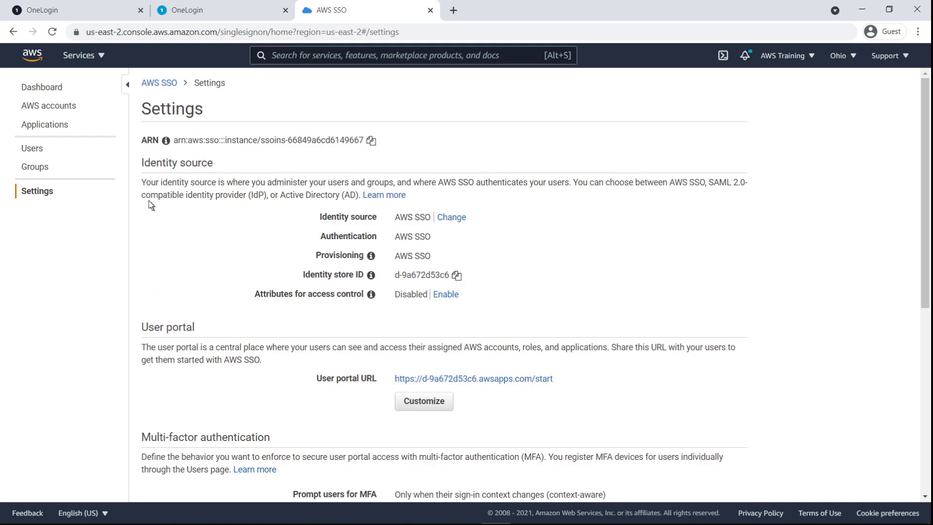
mouse_move(452, 217)
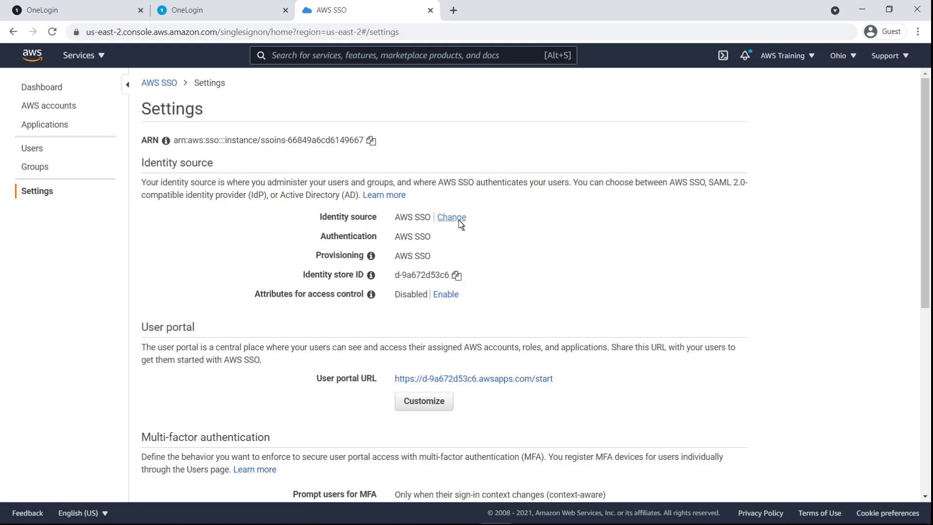
click(451, 217)
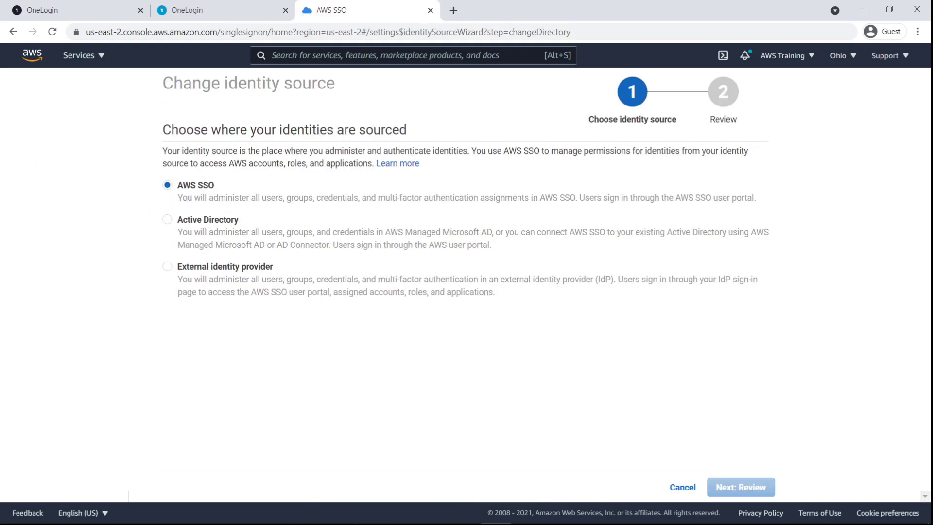
mouse_move(301, 250)
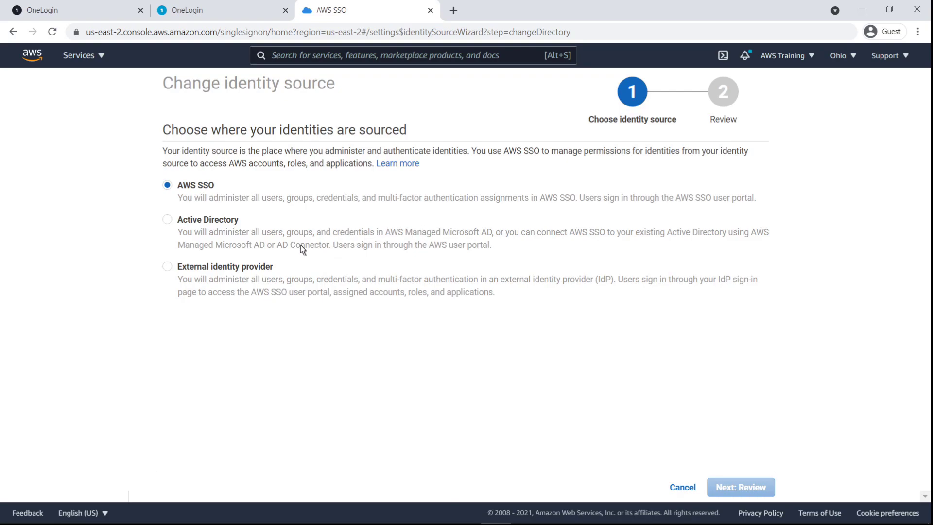
- Choose External identity provider and reveal the individual AWS SSO SAML metadata values
click(167, 266)
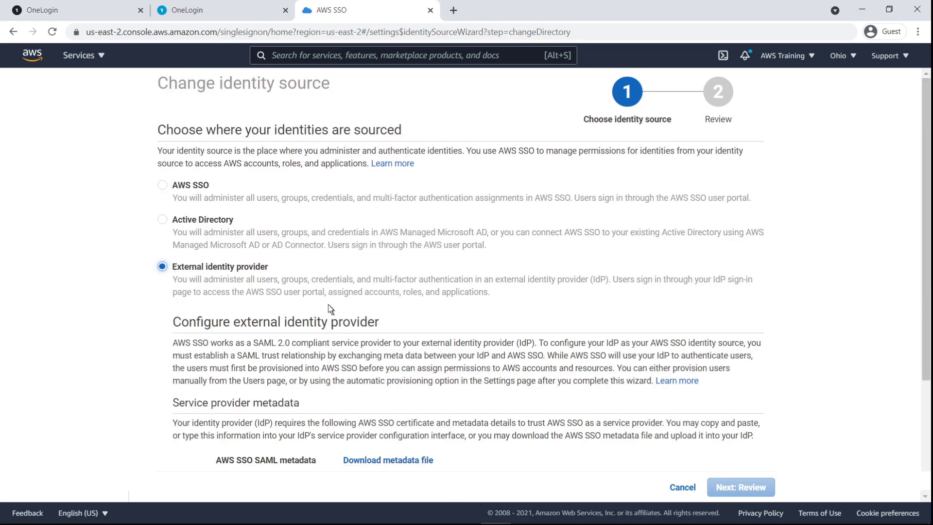
mouse_move(928, 455)
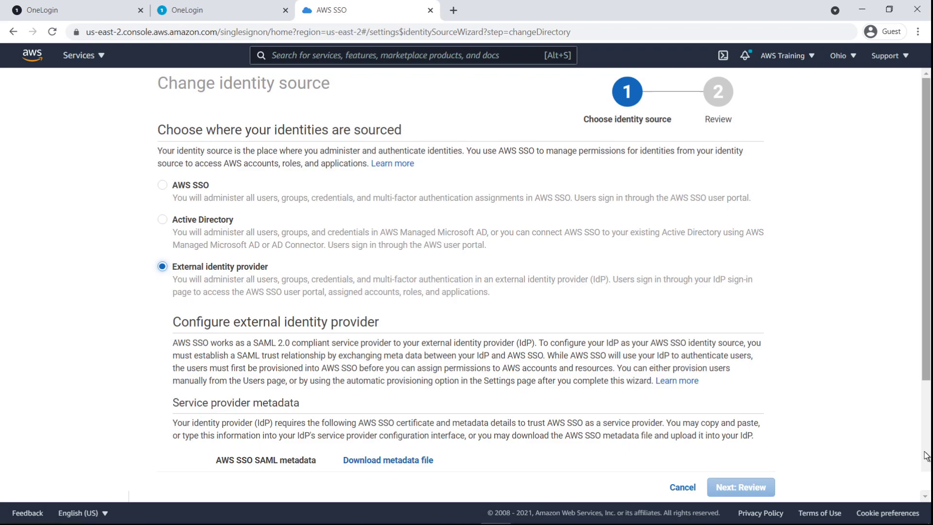
scroll(down, 3)
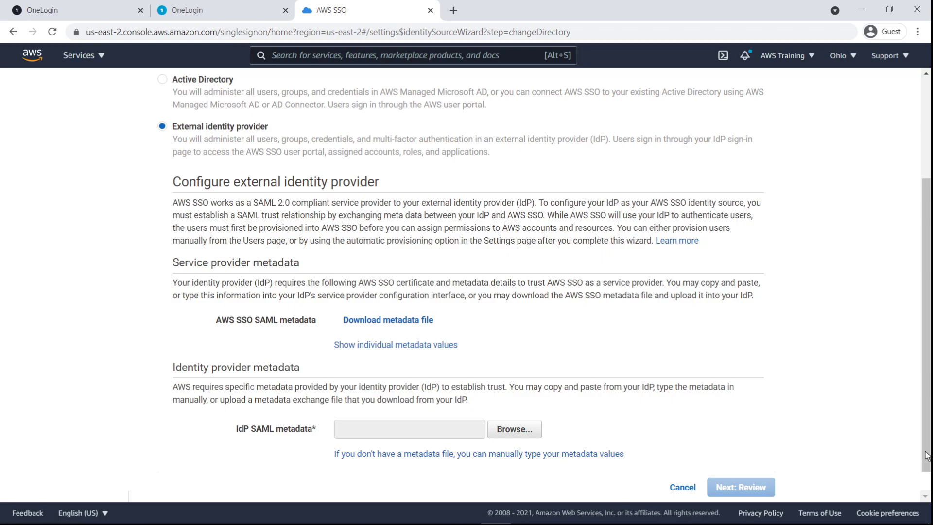
mouse_move(434, 352)
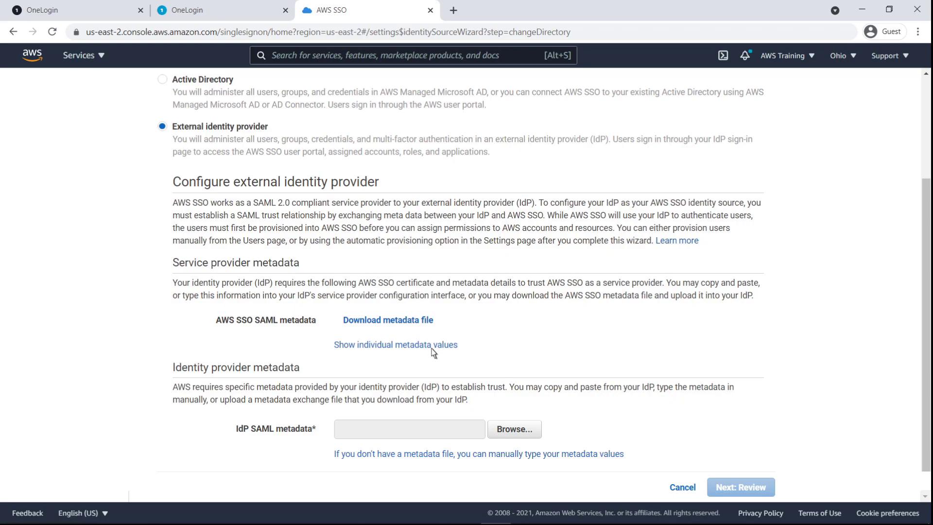
click(395, 344)
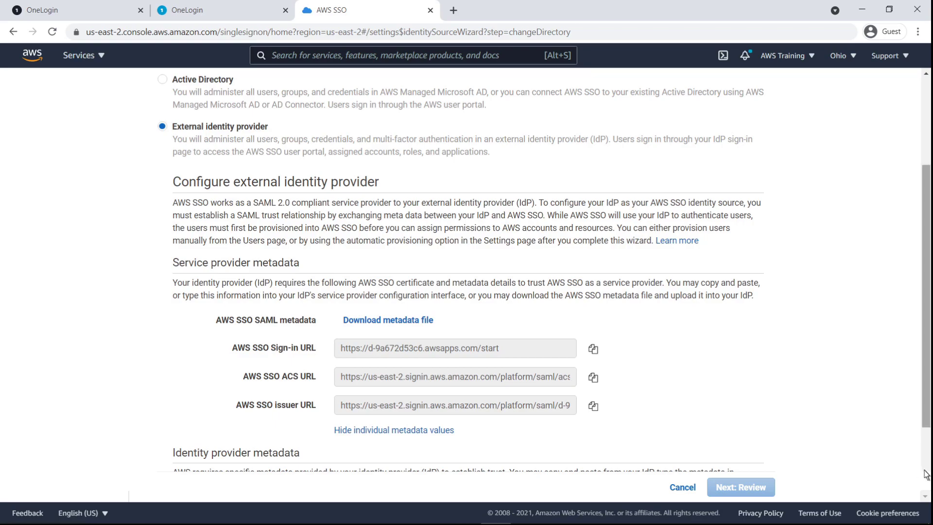
scroll(down, 3)
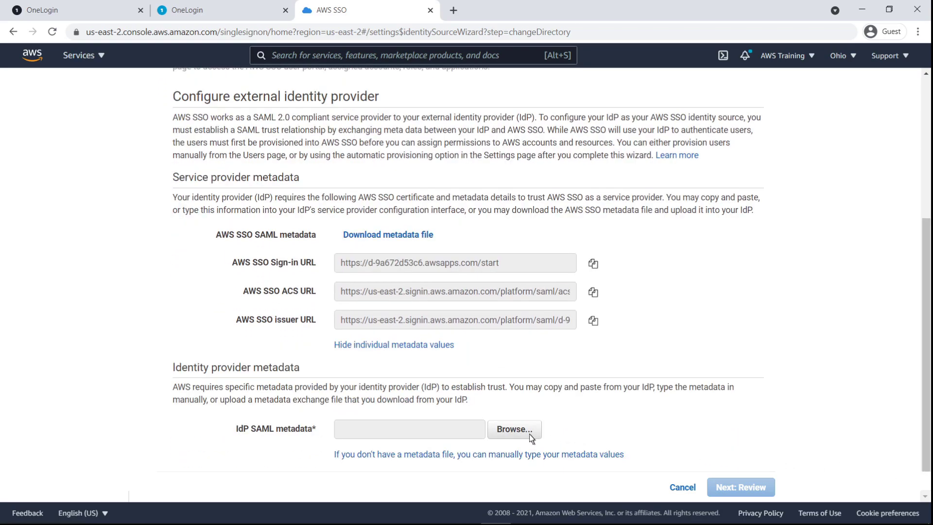
- Upload the downloaded OneLogin metadata XML as the IdP SAML metadata file
click(515, 429)
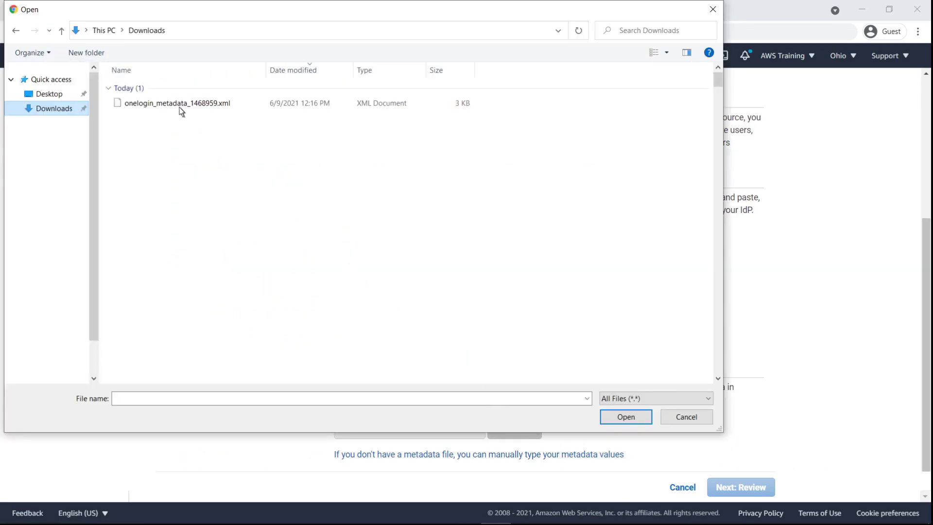
click(177, 103)
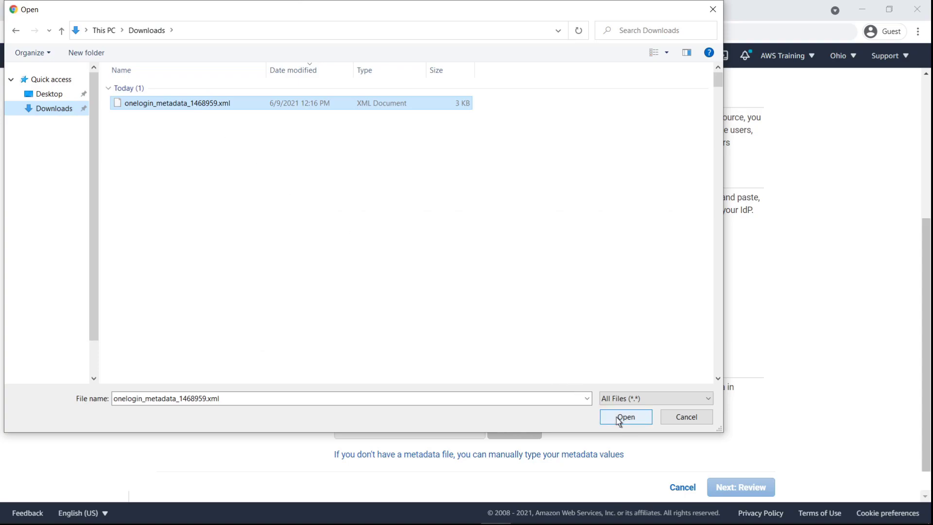
click(625, 417)
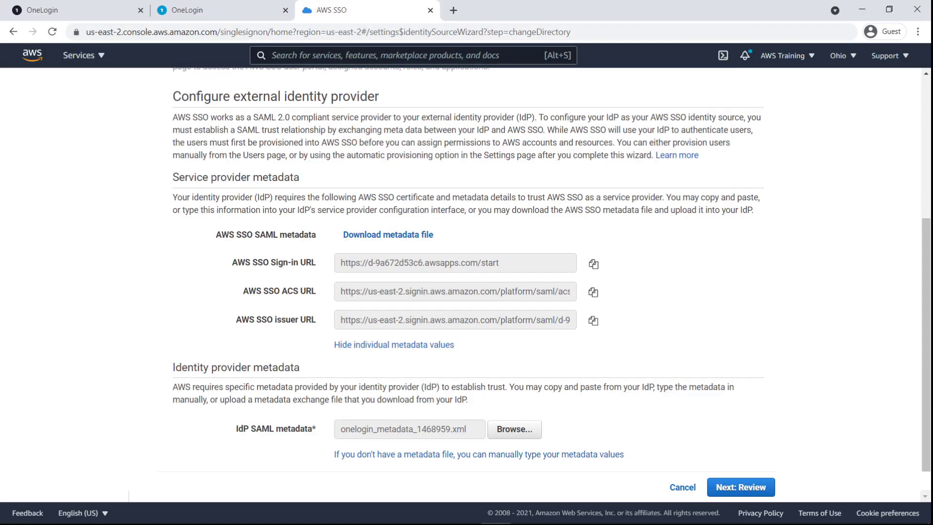
mouse_move(619, 423)
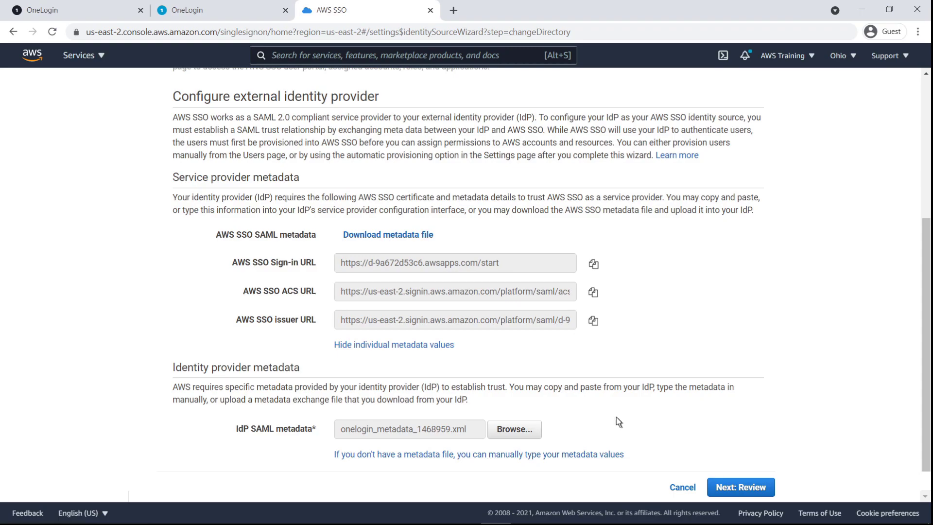
mouse_move(595, 296)
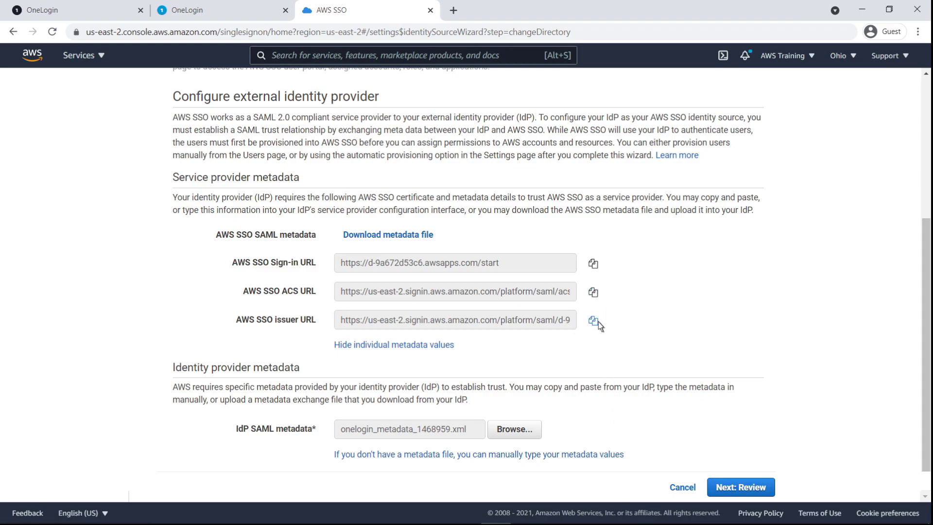
mouse_move(719, 470)
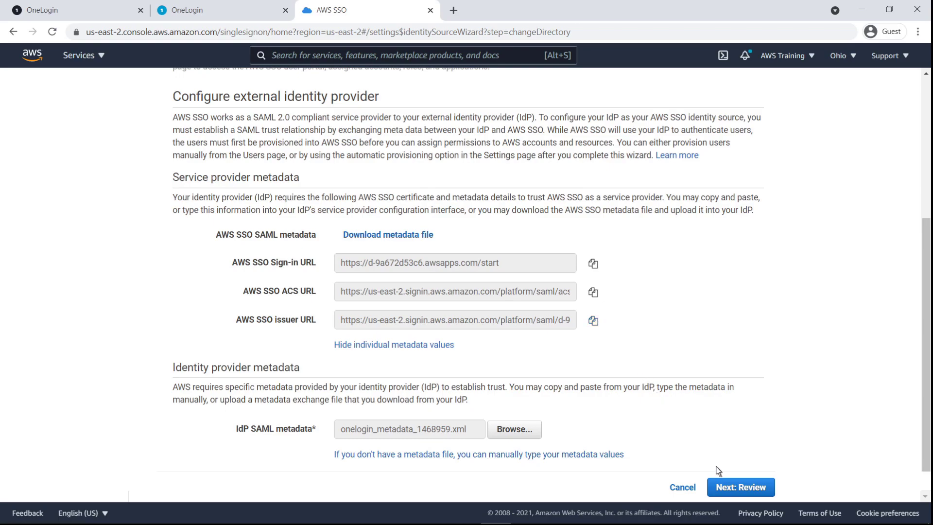
- Review the change, confirm with ACCEPT and apply the new identity source
click(740, 487)
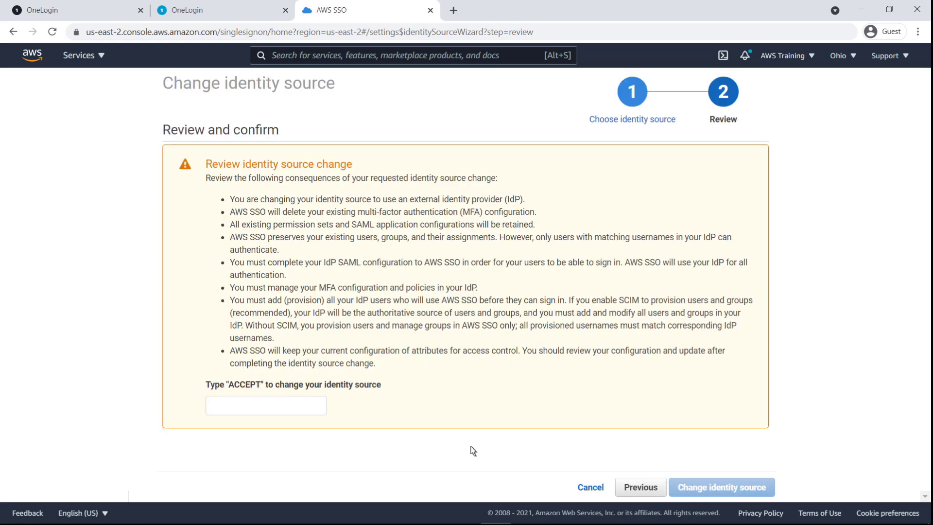
text(ACCE)
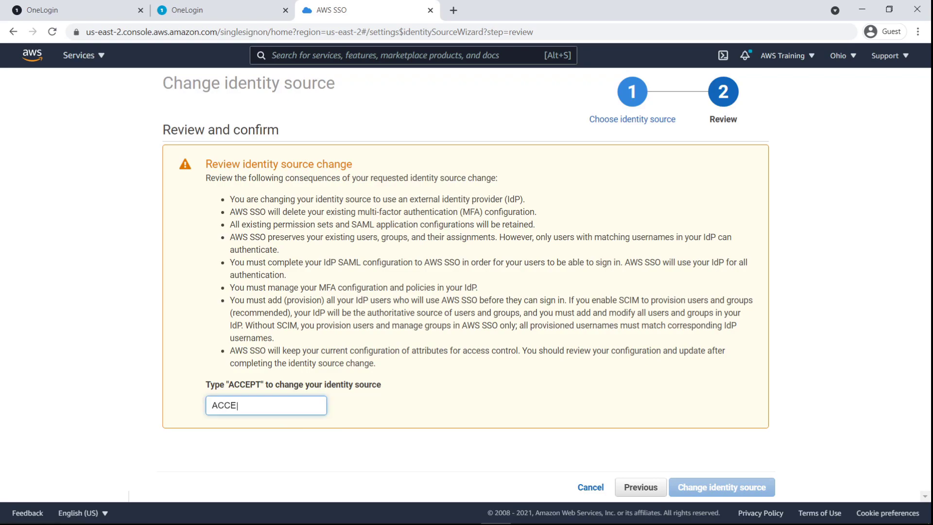
text(PT)
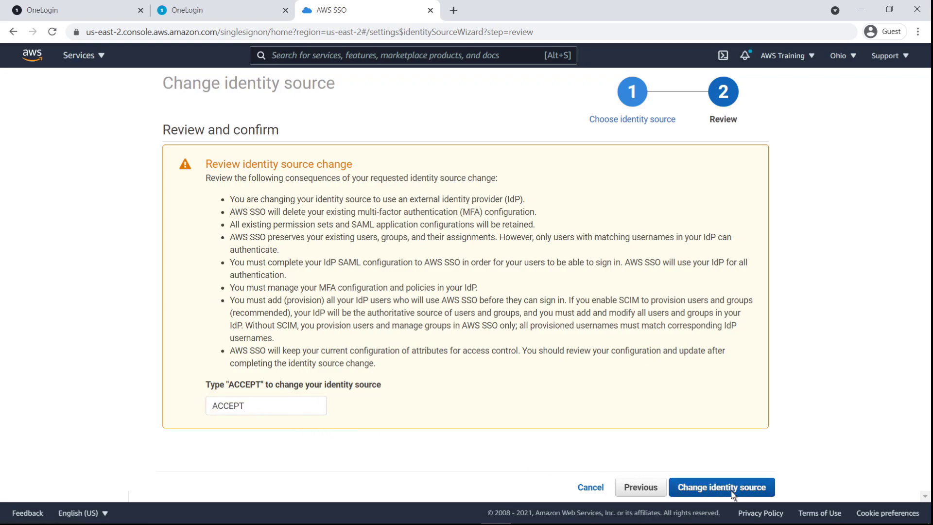
click(721, 487)
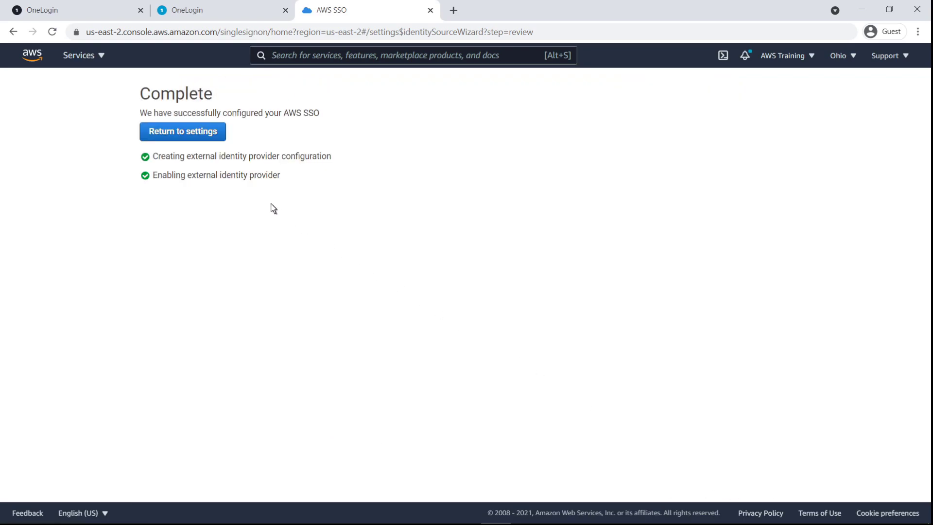
- From Settings, enable automatic provisioning, show the SCIM access token and close the details
click(183, 132)
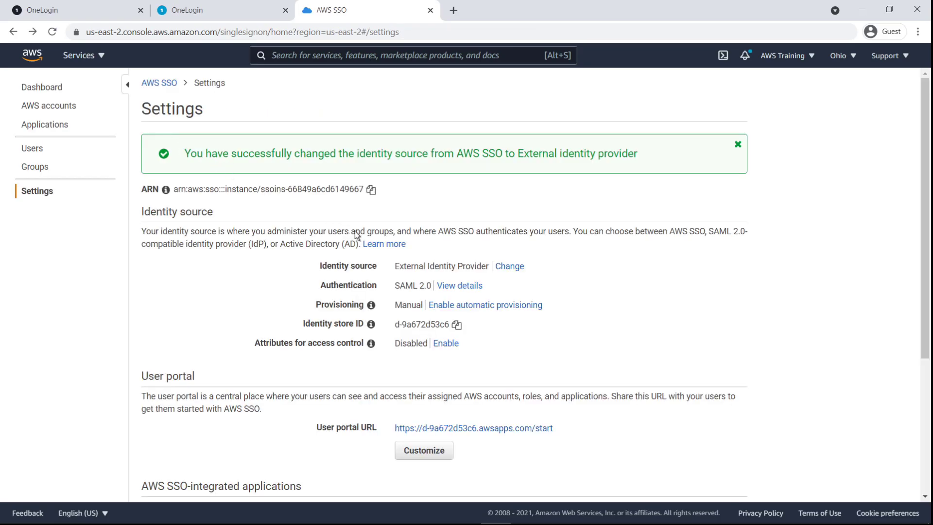
mouse_move(485, 304)
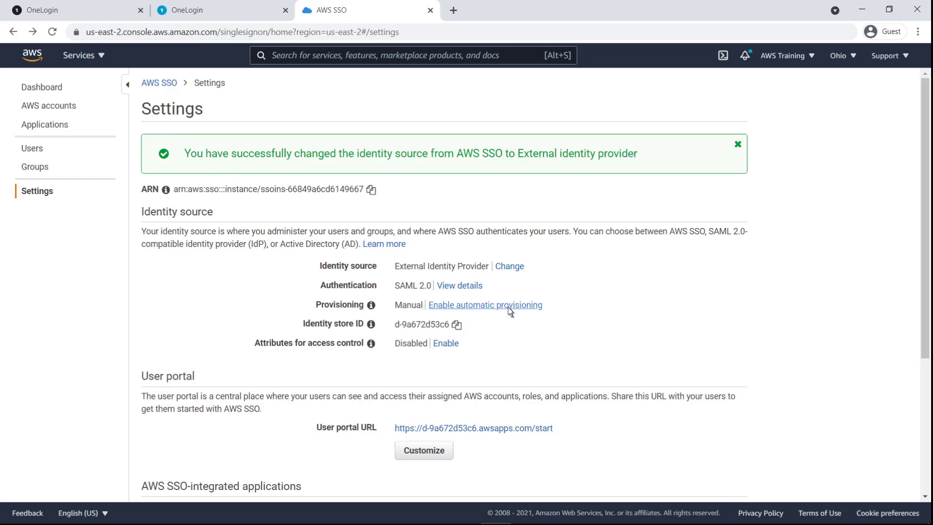
click(484, 304)
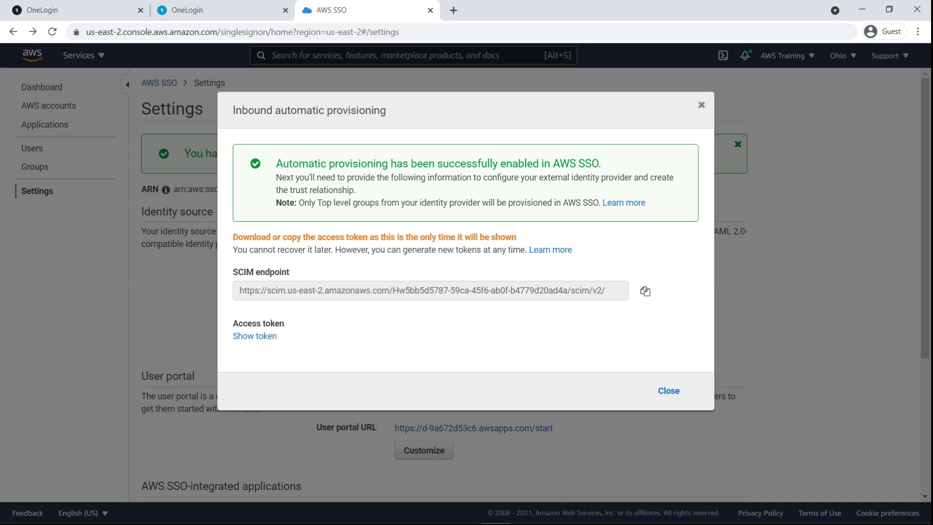
mouse_move(638, 299)
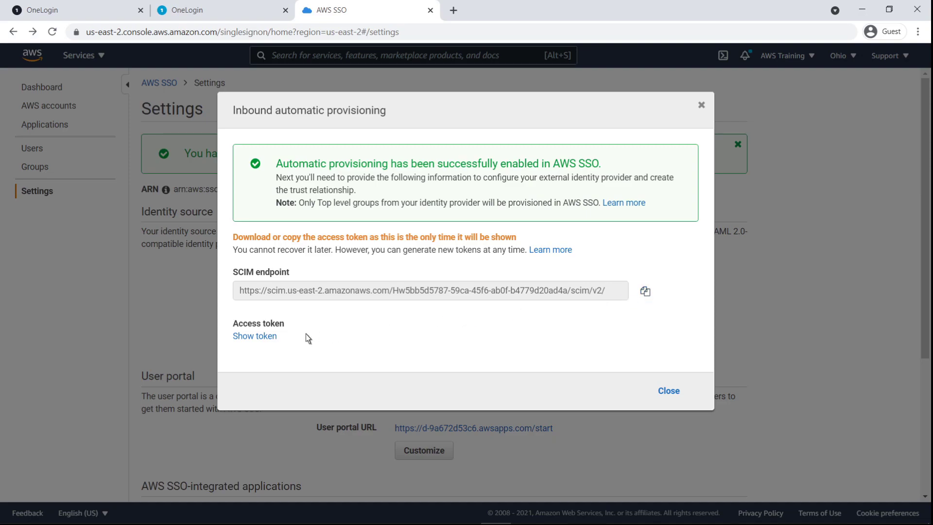
click(255, 336)
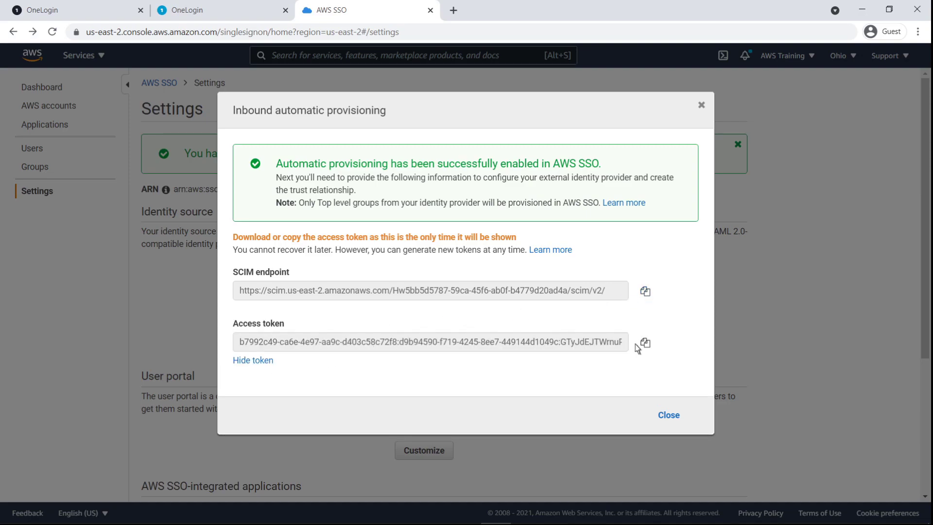
mouse_move(669, 415)
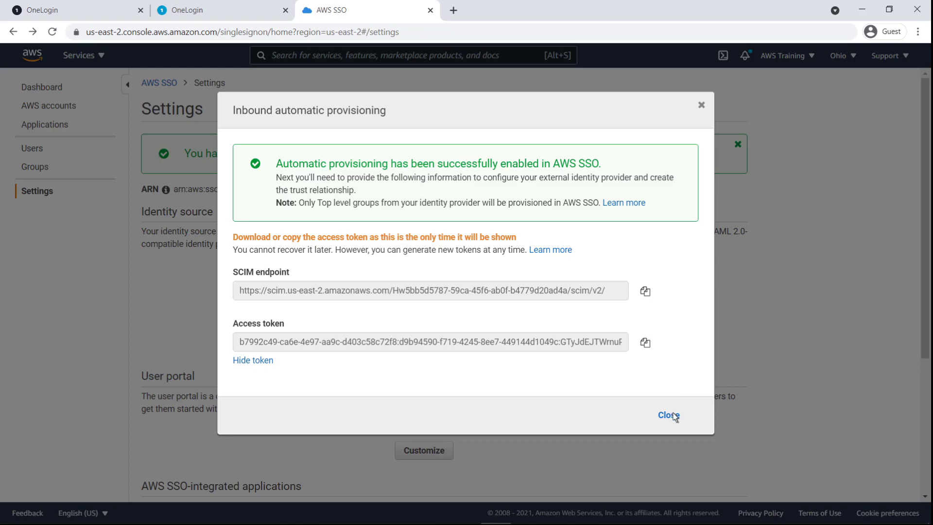
click(668, 415)
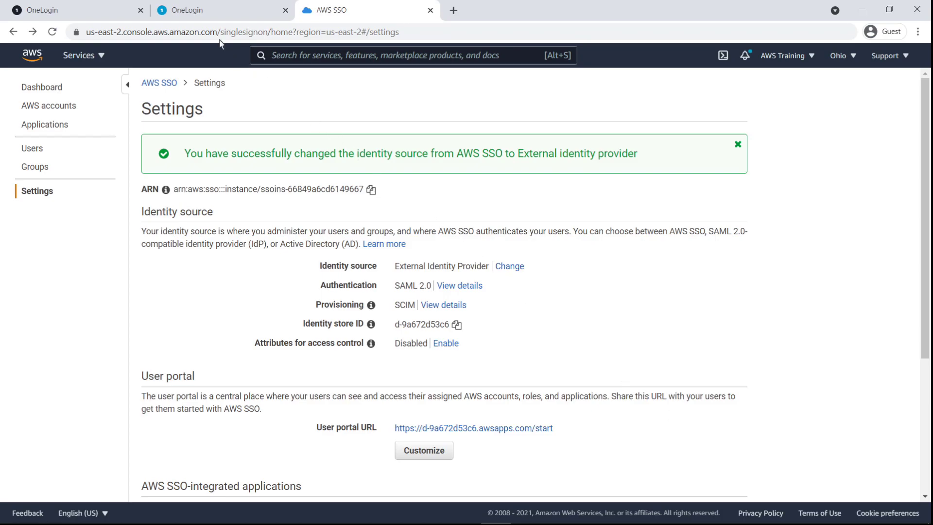
- Paste the AWS SSO issuer URL and ACS URL into the OneLogin app configuration
click(214, 9)
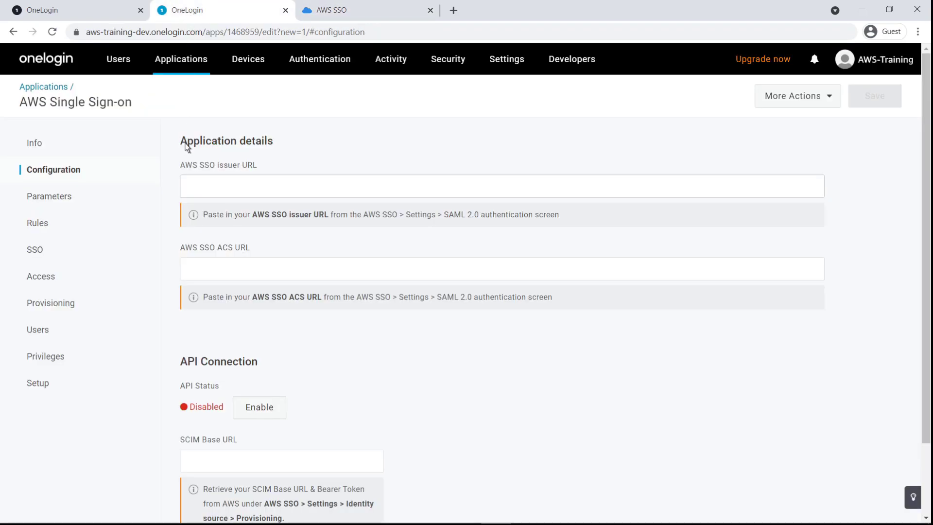
text(https://us-east-2.signin.aws.amazon.com/platform/saml/d-9a672d53c6)
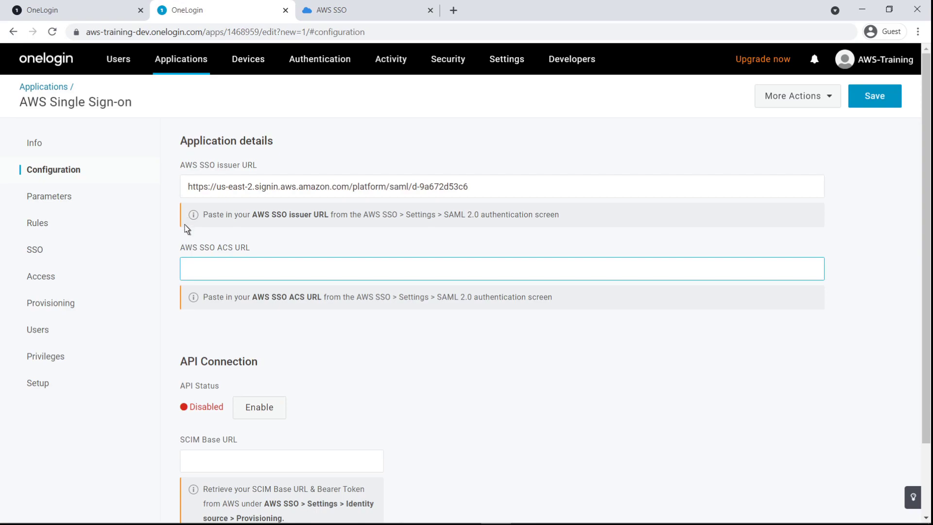
text(https://us-east-2.signin.aws.amazon.com/platform/saml/acs/19a1da86-0098-4a52-9de5-c475815f9e6d)
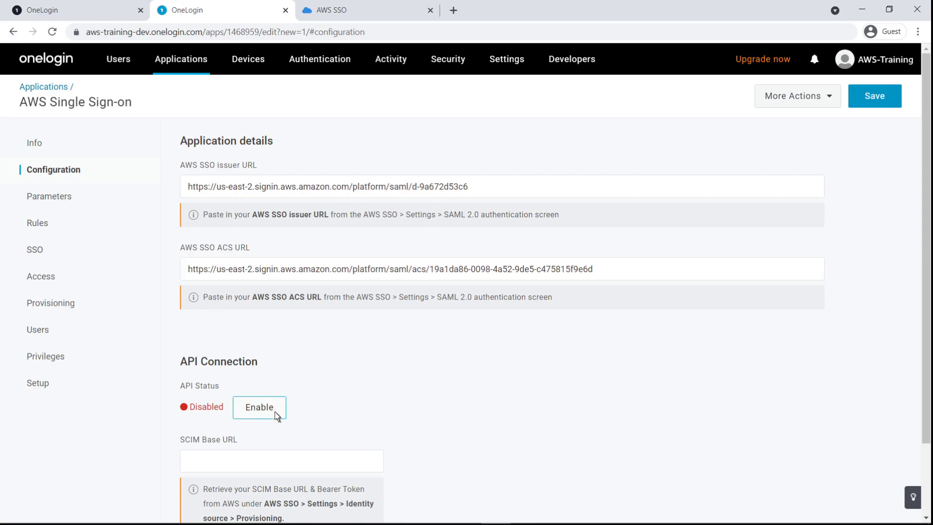
- Enable the API connection, paste the SCIM bearer token and save the configuration
click(259, 408)
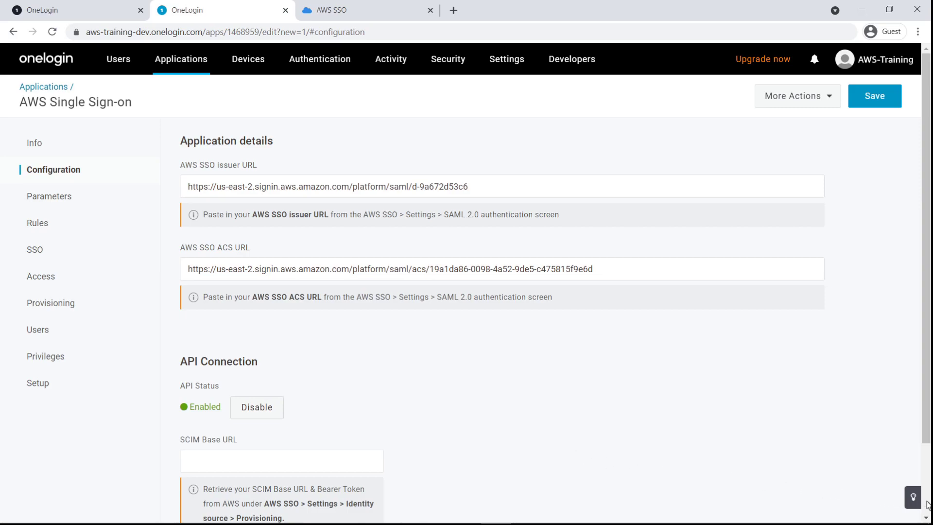
scroll(down, 3)
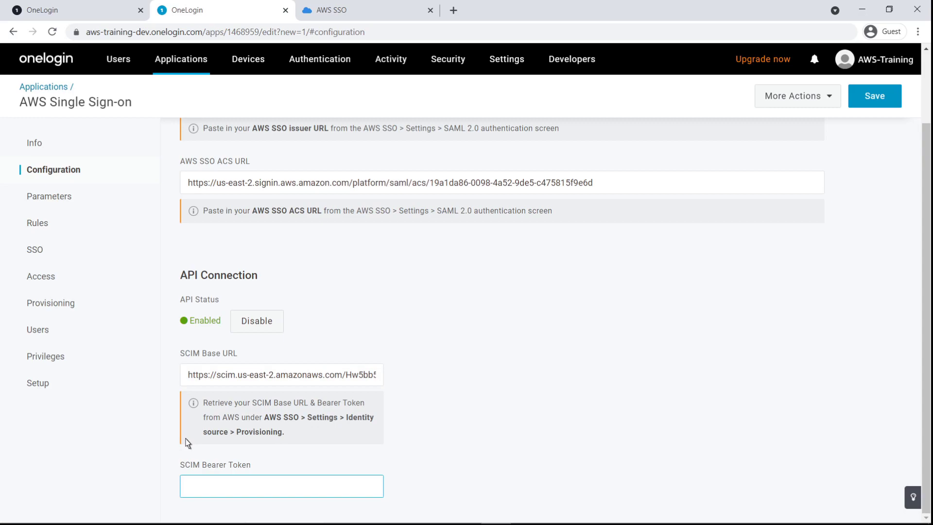
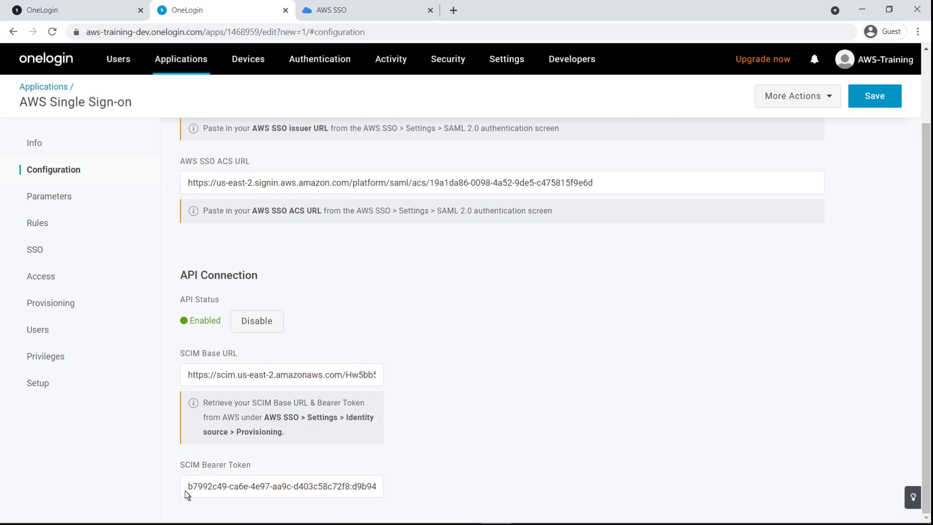
click(34, 143)
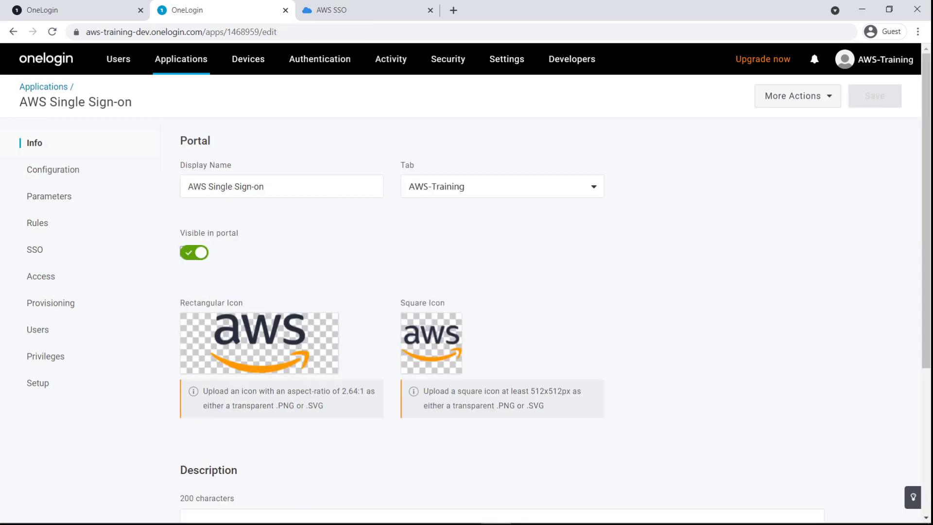
mouse_move(834, 112)
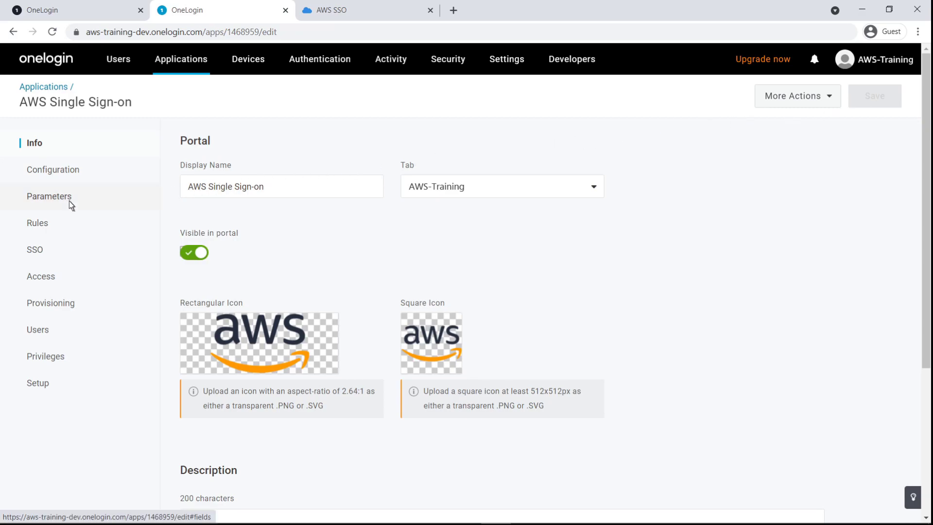
- View Parameters, inspect the Groups field under Optional Parameters and cancel without edits
click(48, 196)
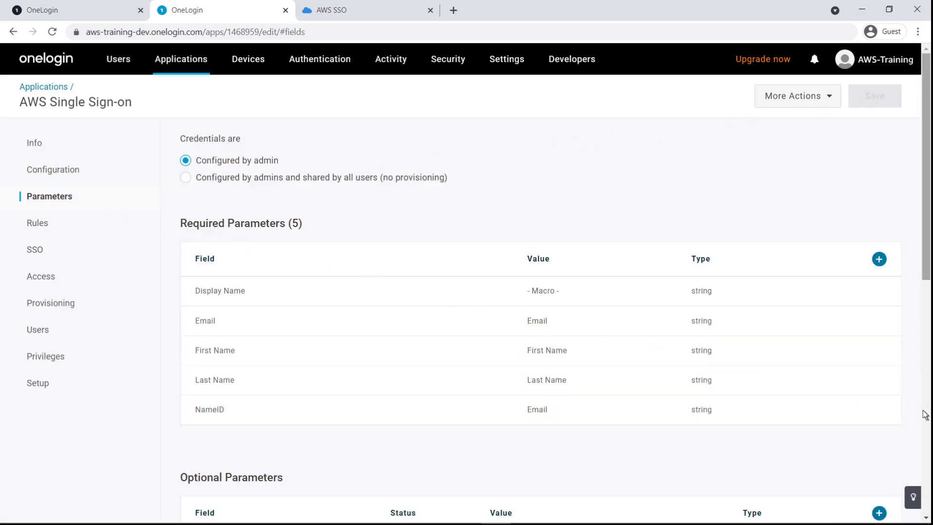
scroll(down, 3)
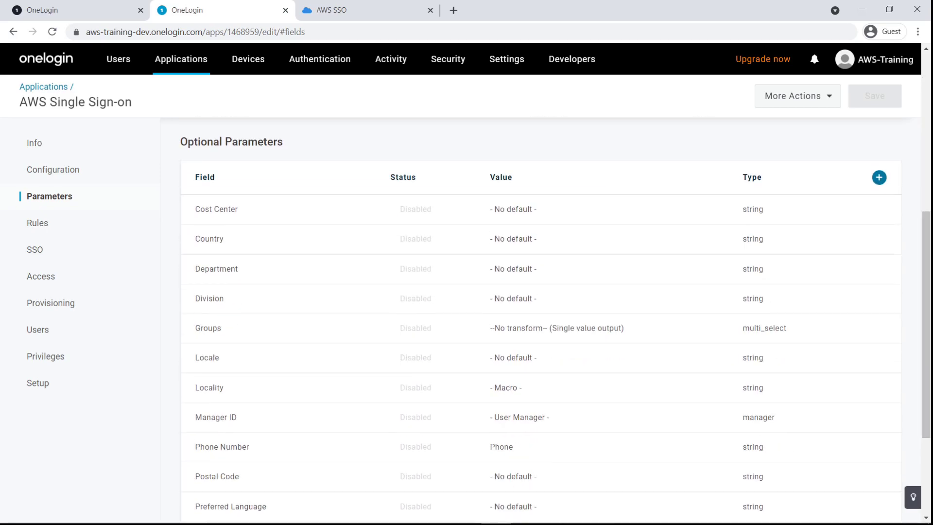
mouse_move(483, 362)
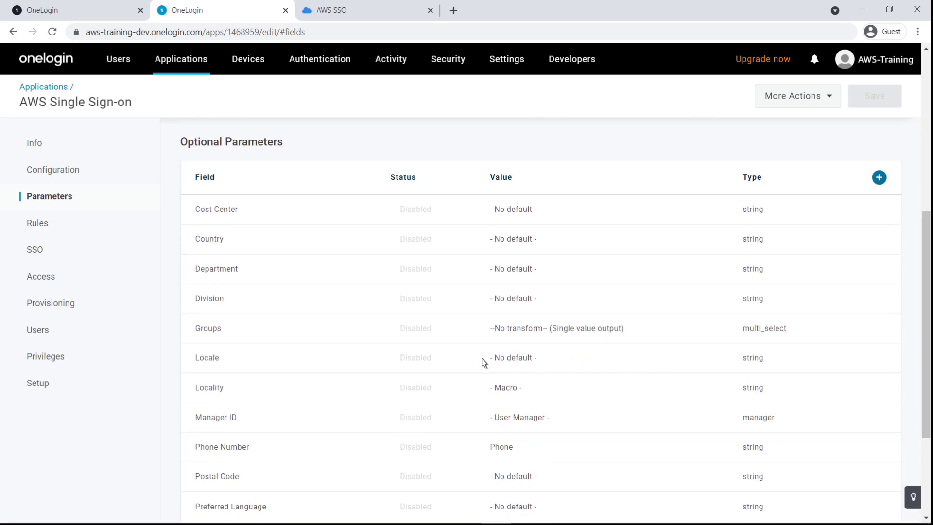
click(208, 328)
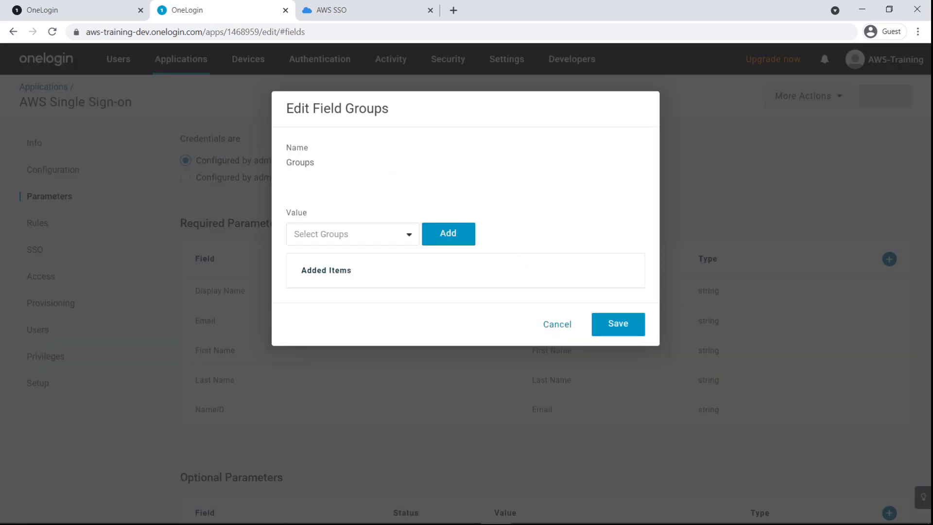
mouse_move(488, 334)
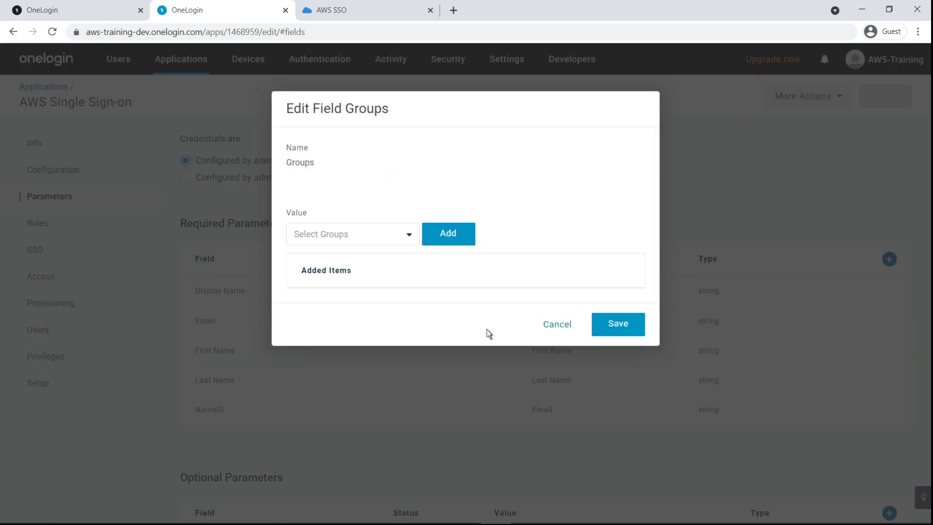
click(556, 324)
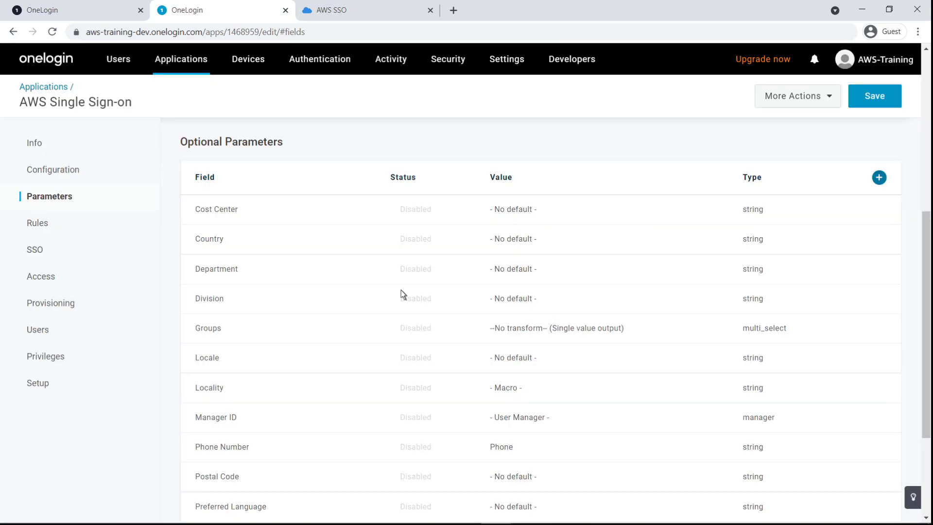
- Add a 'NEW RULE' that sets groups in AWS Single Sign-on from member_of matching '.*' and save it
click(37, 222)
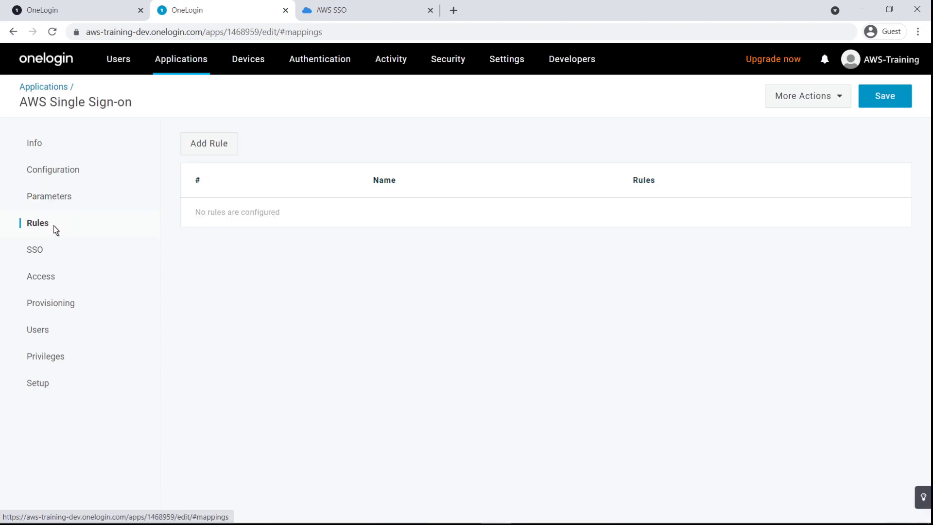
click(209, 144)
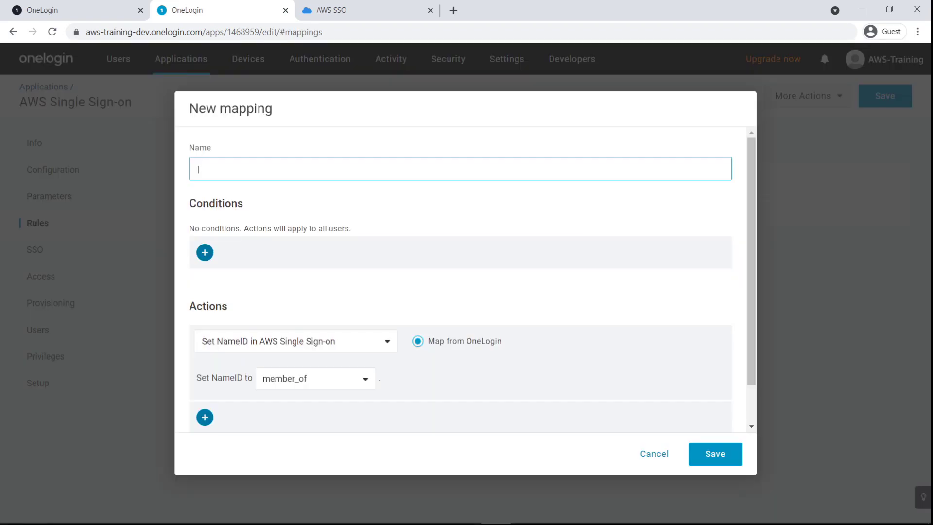
text(NEW RULE)
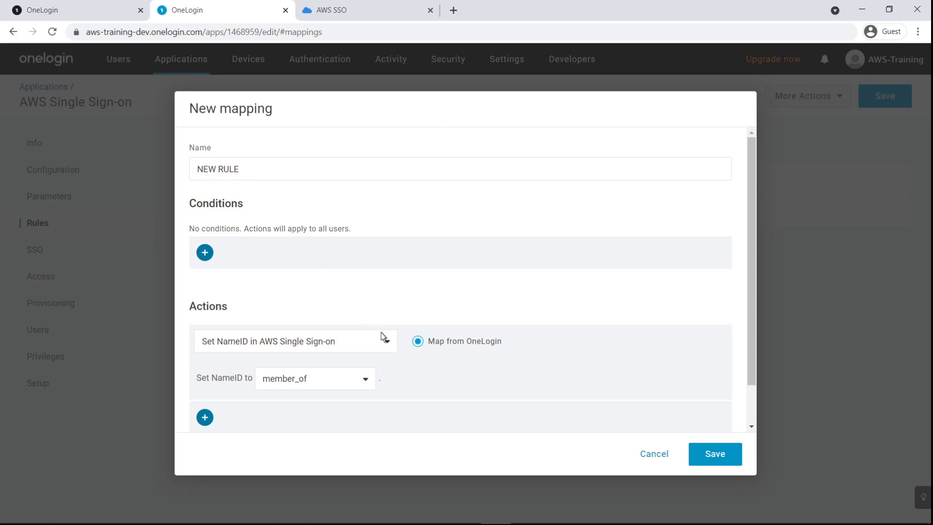
click(296, 340)
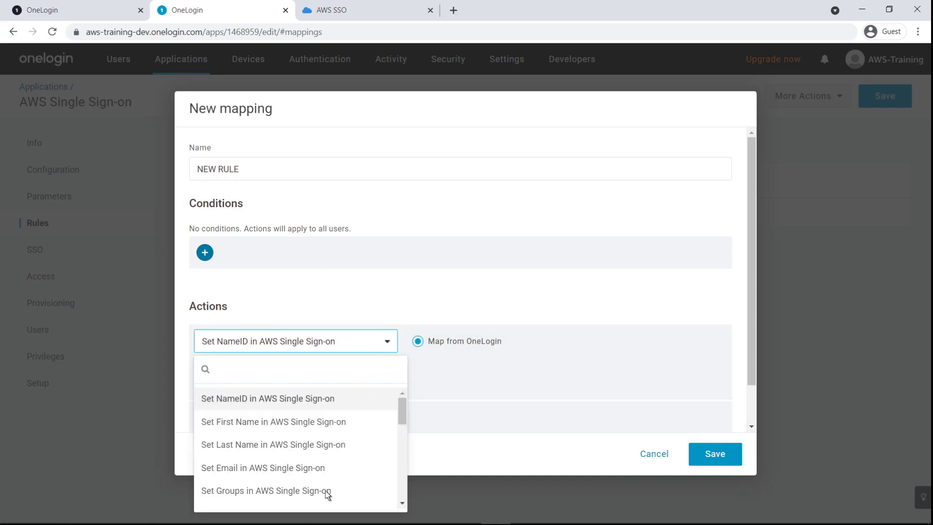
click(266, 490)
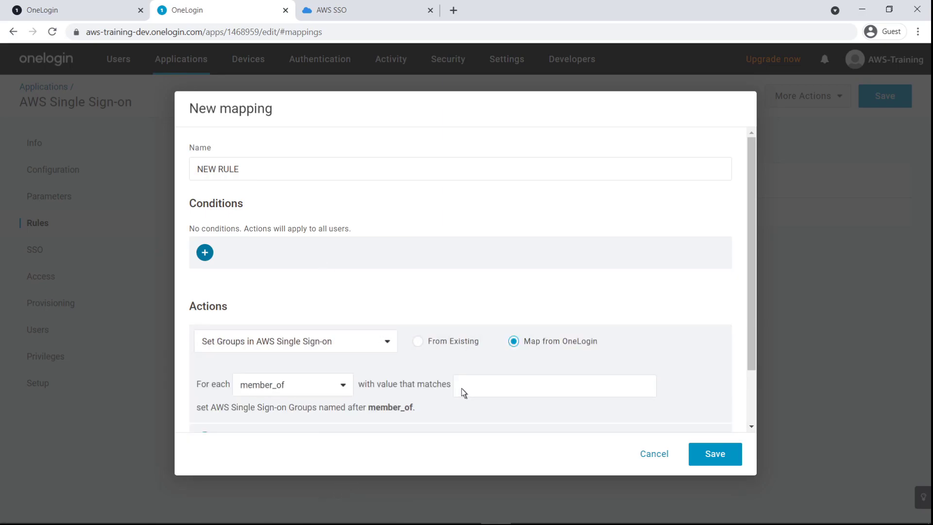
text(.*)
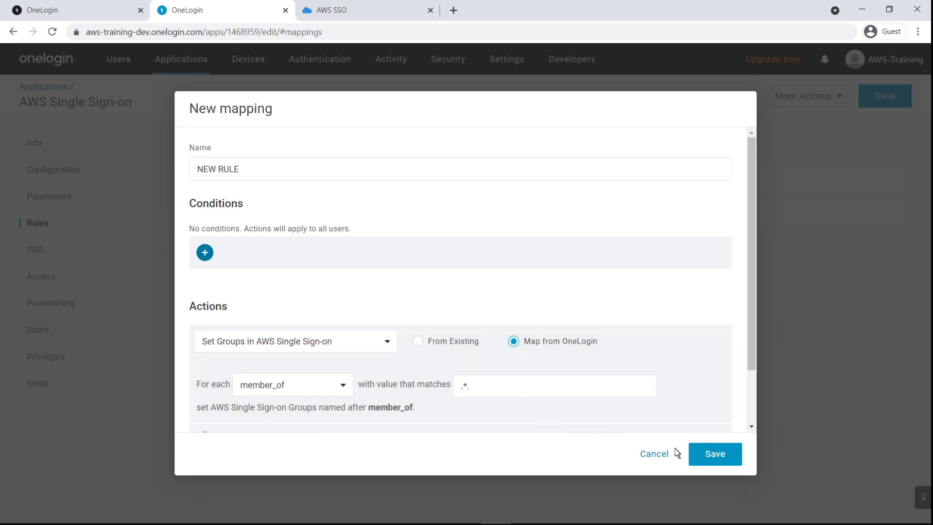
click(715, 454)
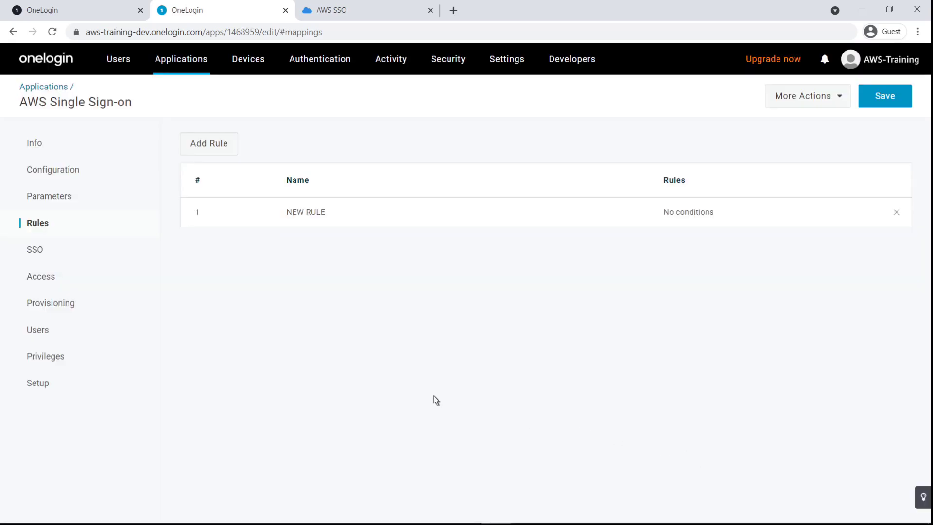
- Enable provisioning for the app and save the app configuration
click(50, 303)
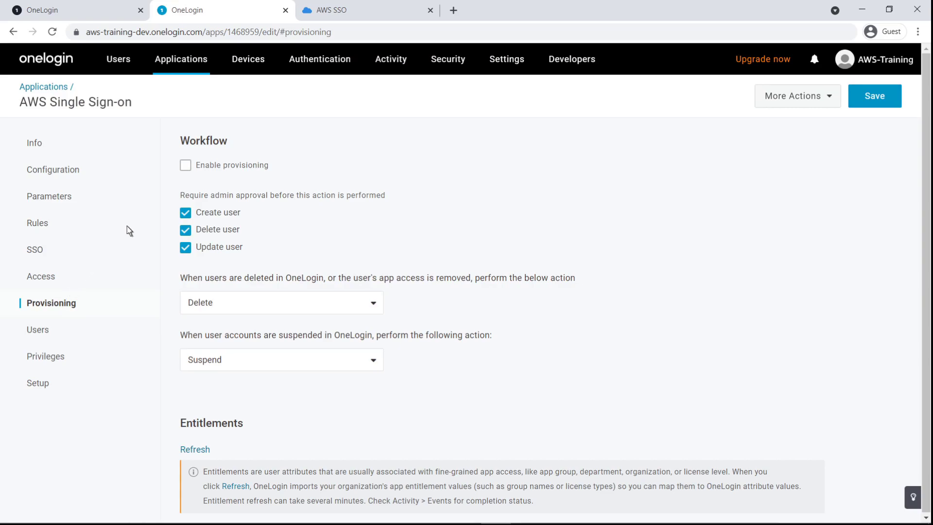
click(185, 165)
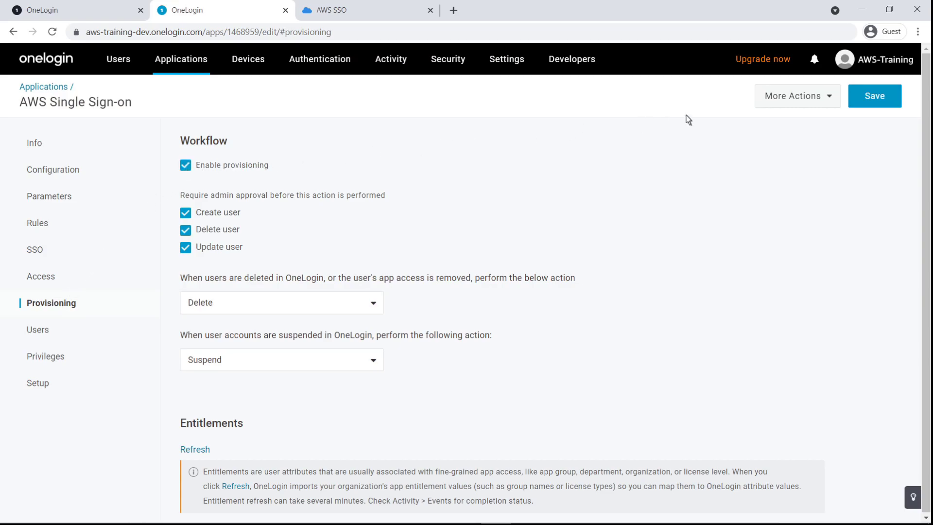
click(874, 96)
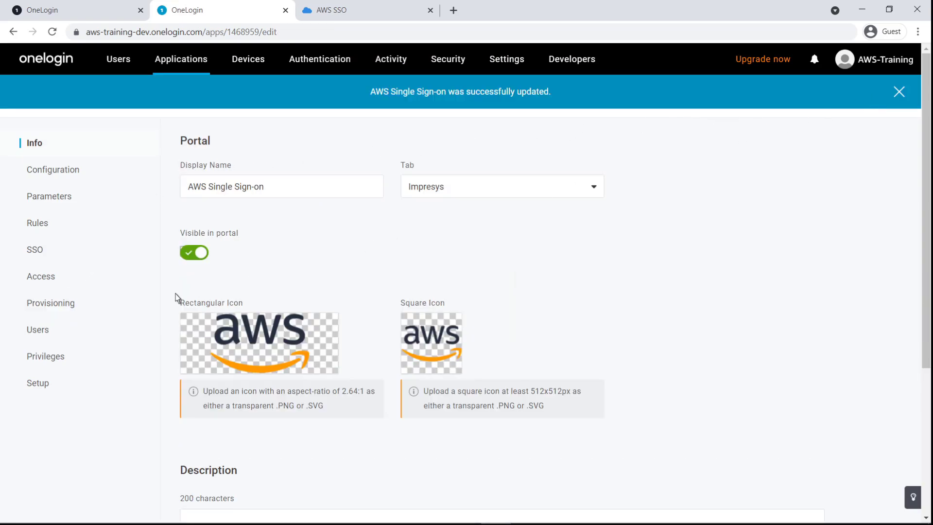
- From Users, assign the AWS Single Sign-on app login to the admin user and save it
click(38, 330)
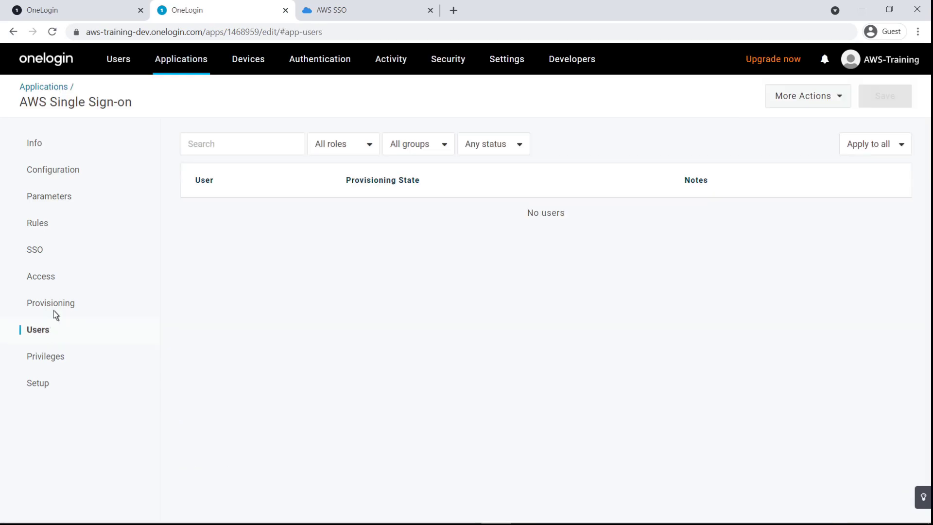
click(118, 59)
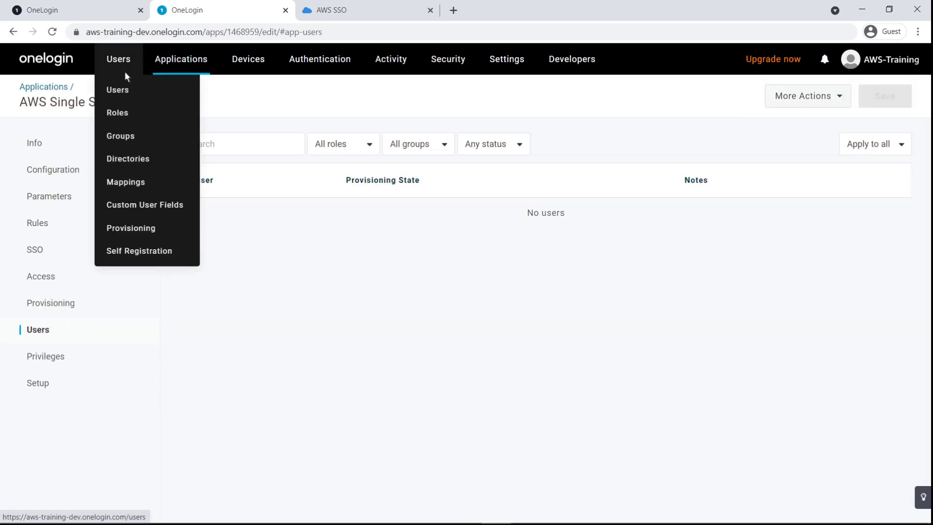
click(117, 89)
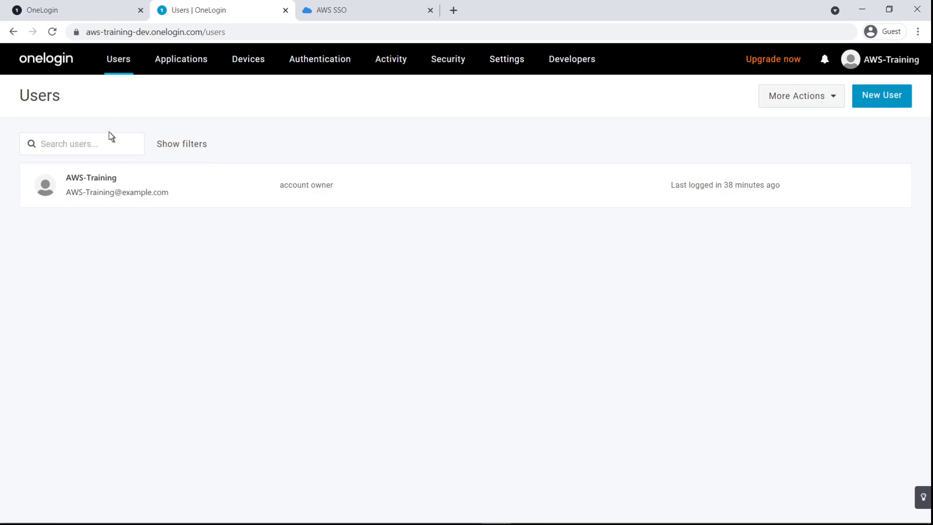
click(91, 184)
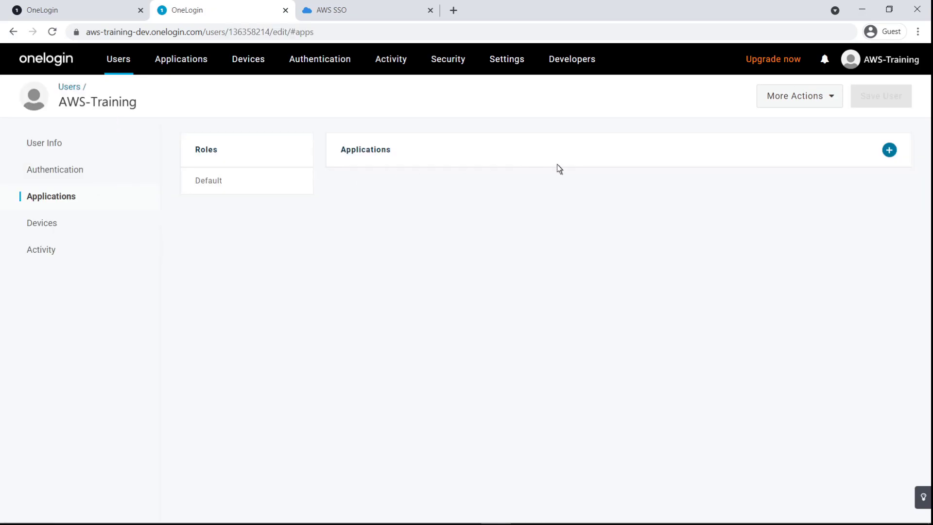
click(889, 149)
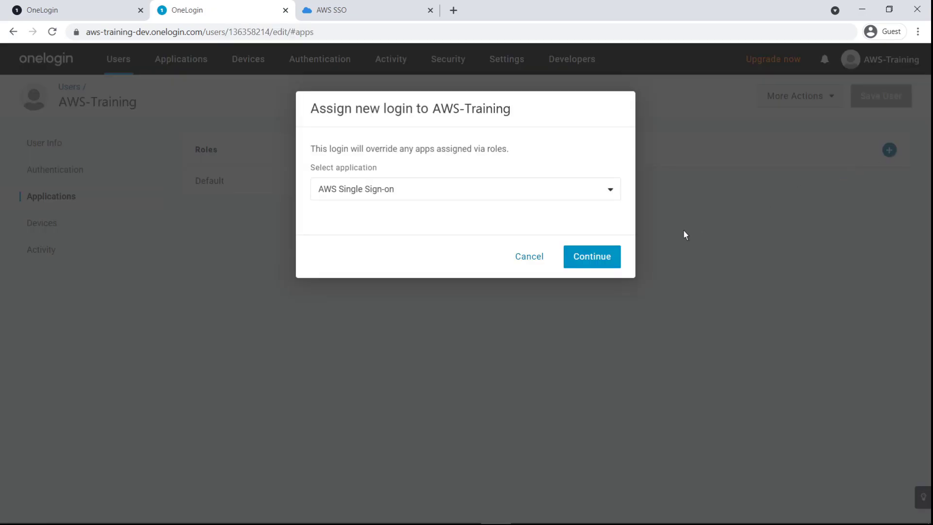
click(592, 257)
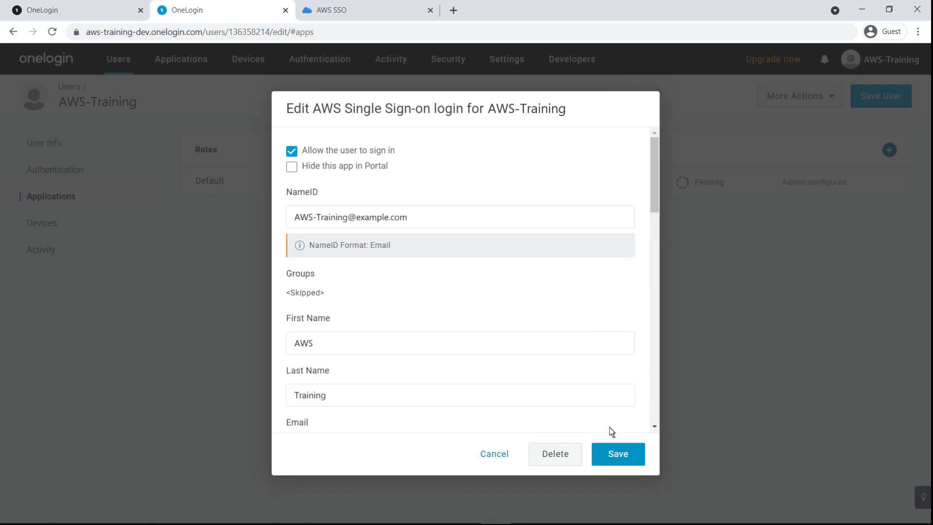
click(617, 454)
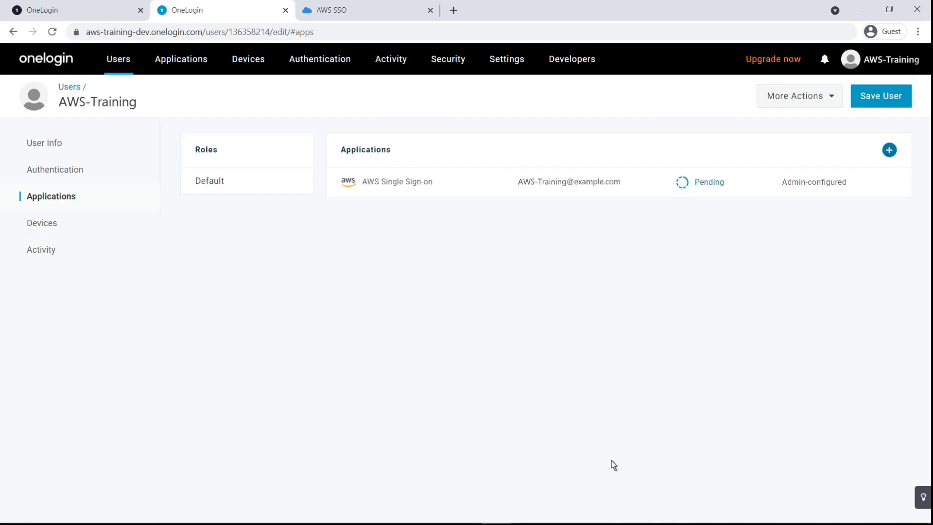
- Approve the pending provisioning, then view the provisioning event details under Activity
click(708, 182)
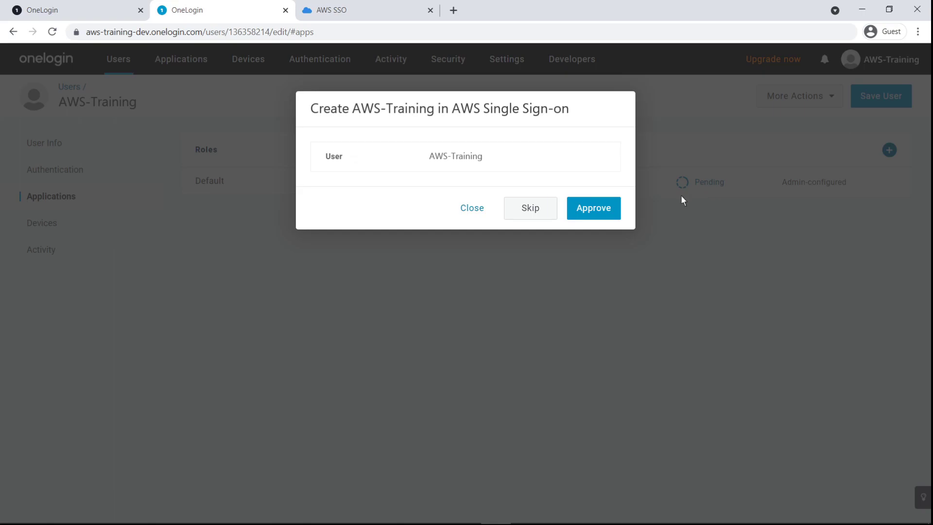
click(593, 208)
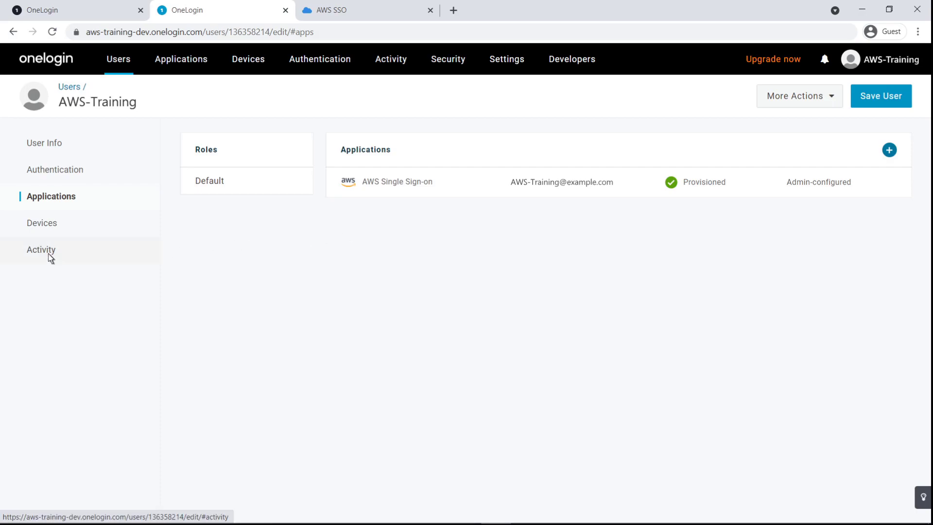
click(41, 250)
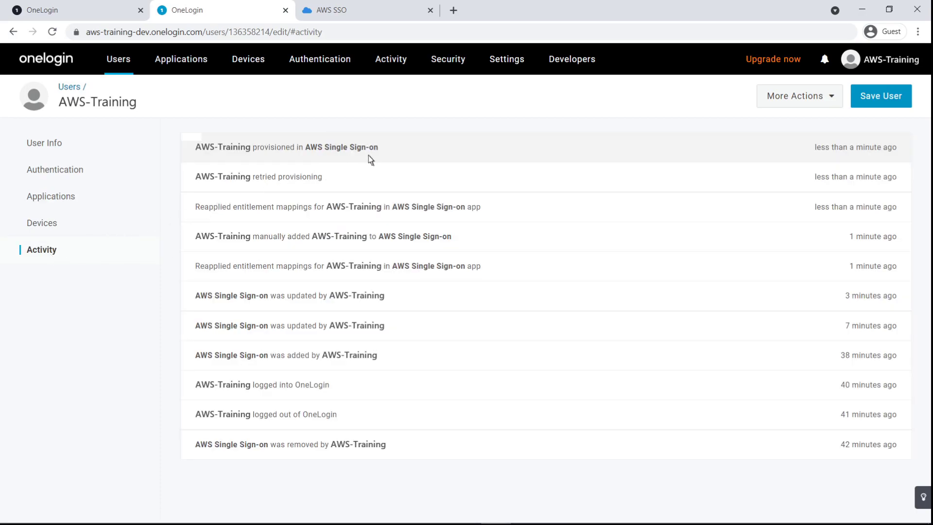
click(286, 147)
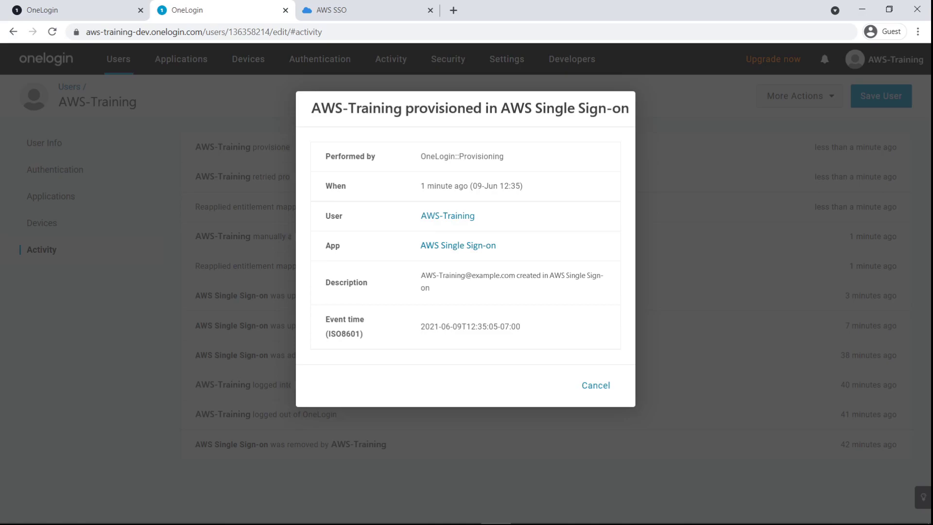
mouse_move(370, 68)
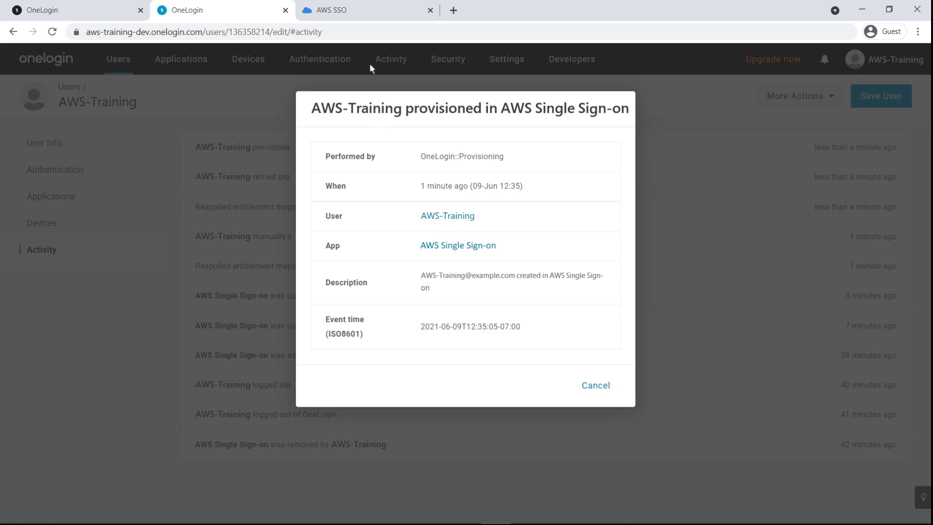
- Show the AWS SSO user list with the synced user enabled
click(339, 10)
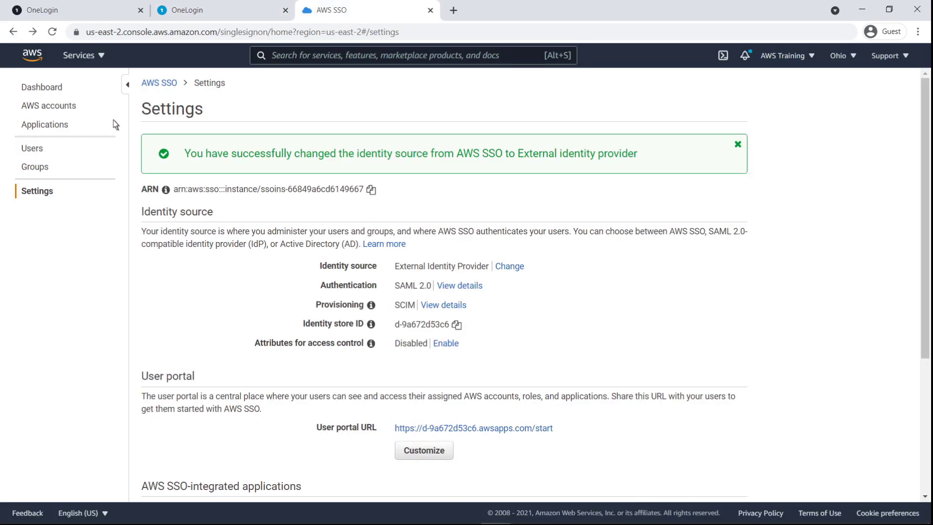
click(32, 148)
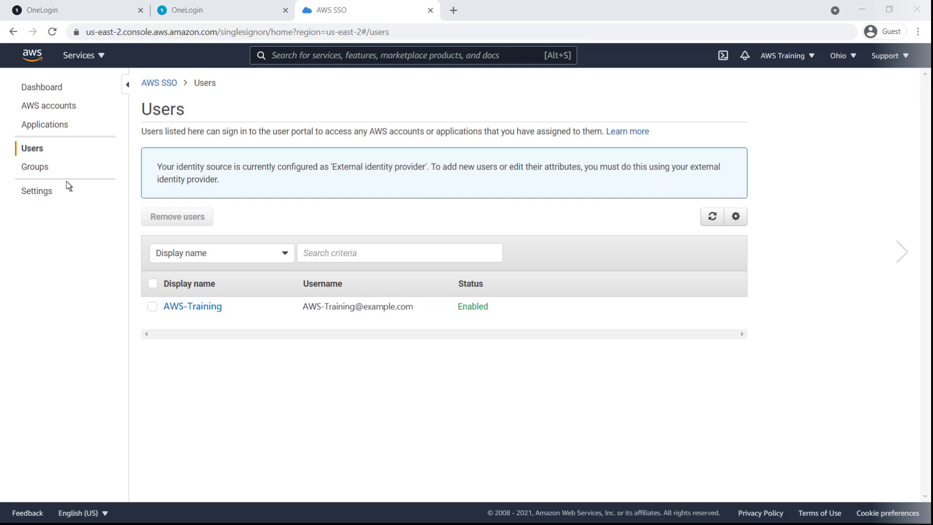
mouse_move(206, 314)
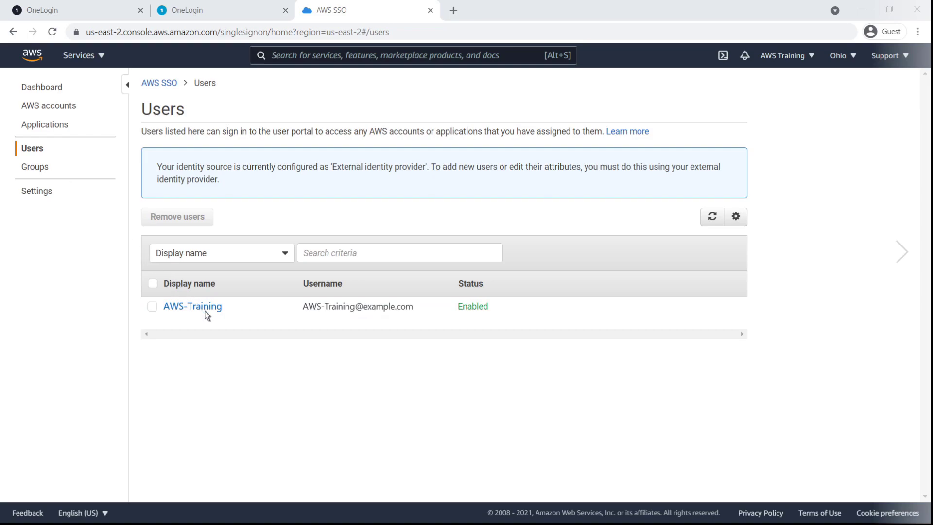
- Start a new Grafana workspace named TEST-WORKPLACE-AMG and advance to the permission settings
click(193, 306)
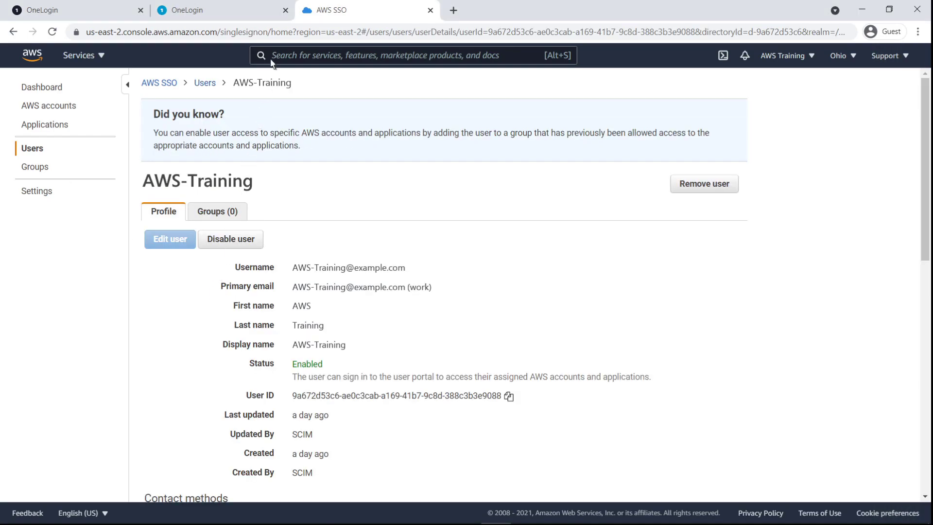
text(amg)
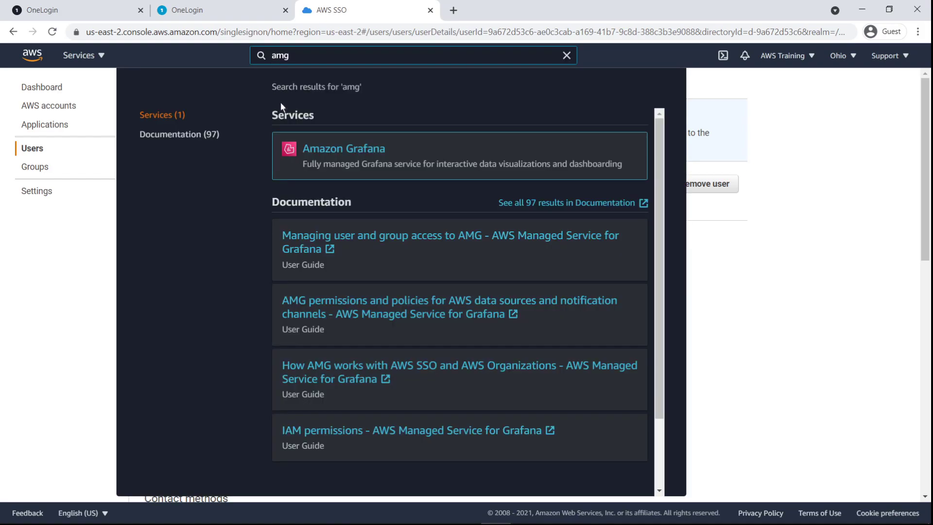
mouse_move(291, 157)
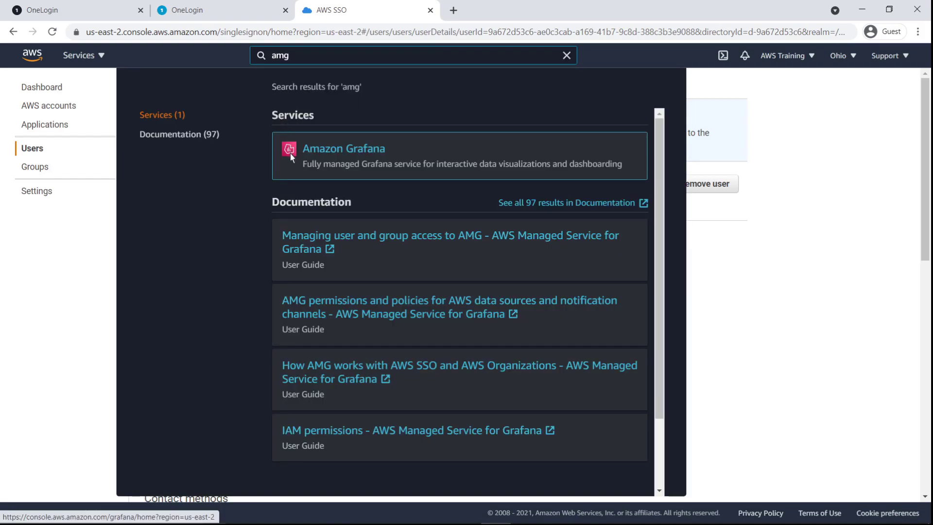
click(343, 148)
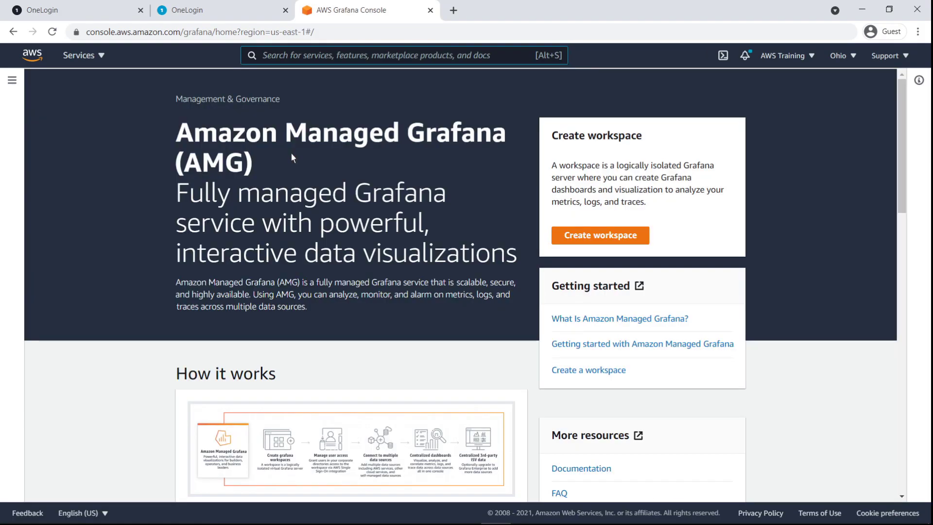
mouse_move(533, 236)
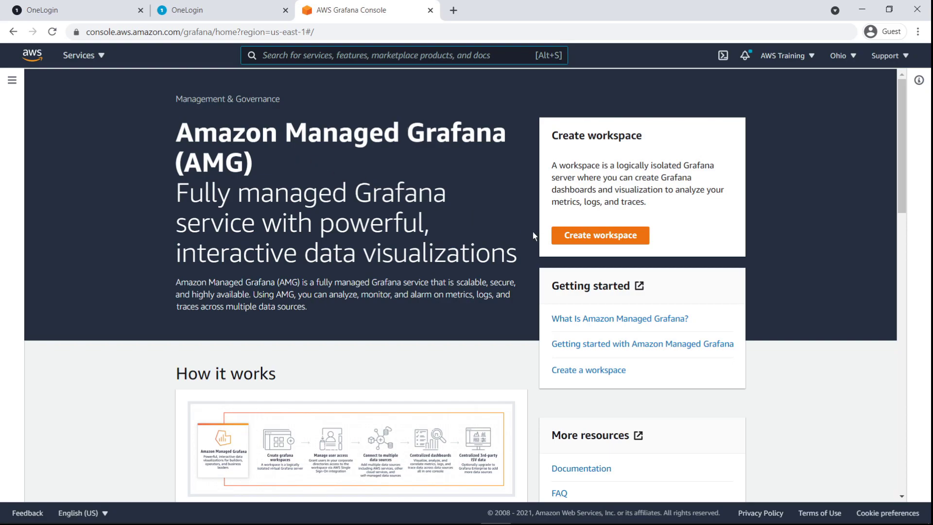
click(600, 235)
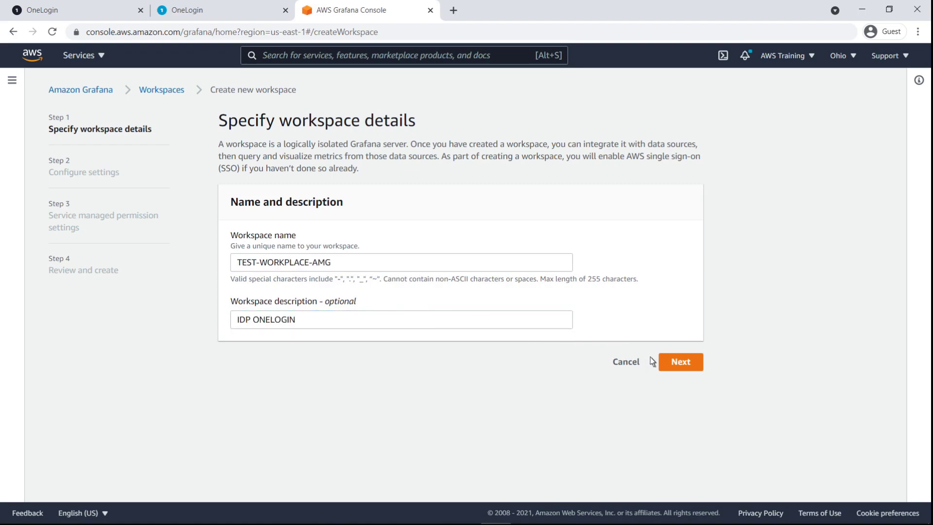
click(680, 361)
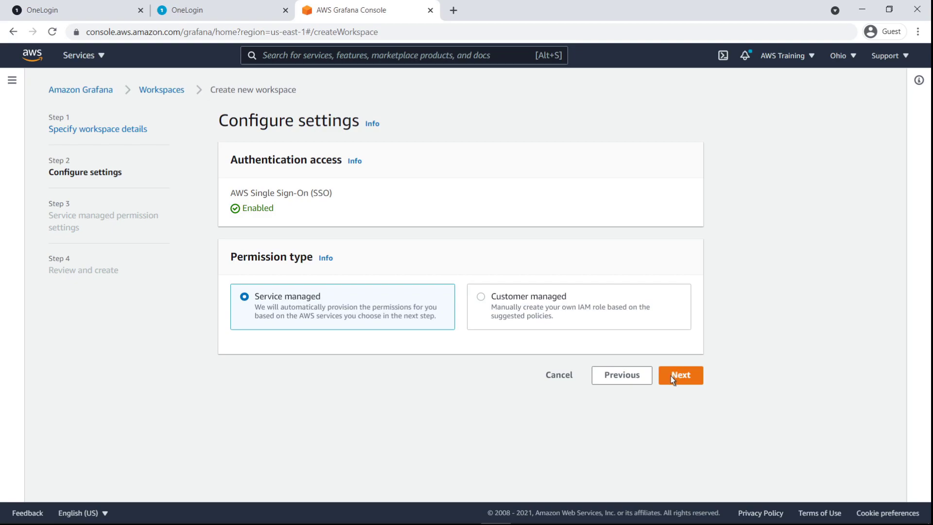
click(680, 376)
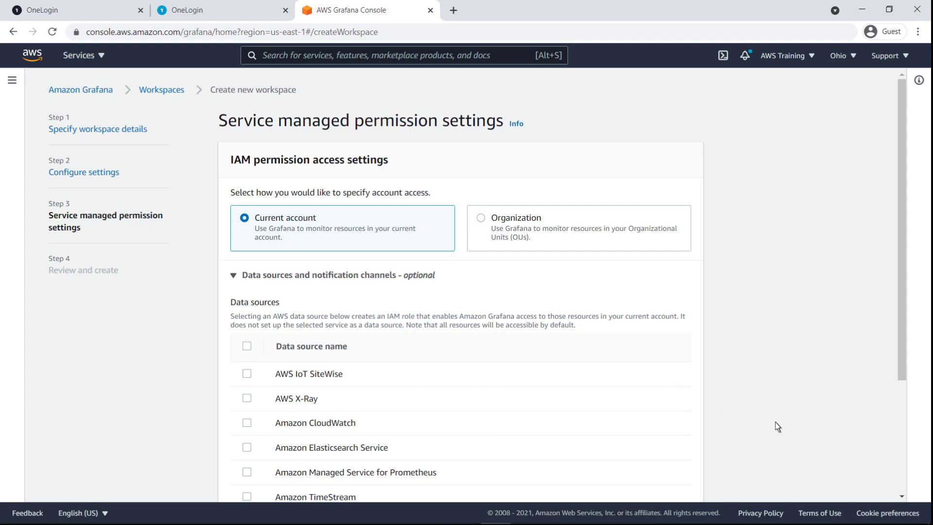
- Allow AWS X-Ray and Amazon CloudWatch data sources, review and create the workspace
scroll(down, 3)
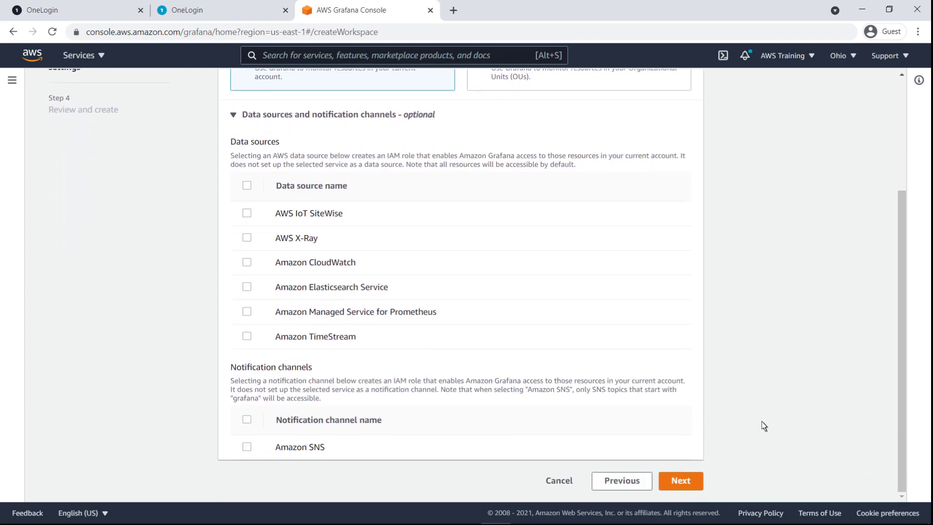
click(247, 237)
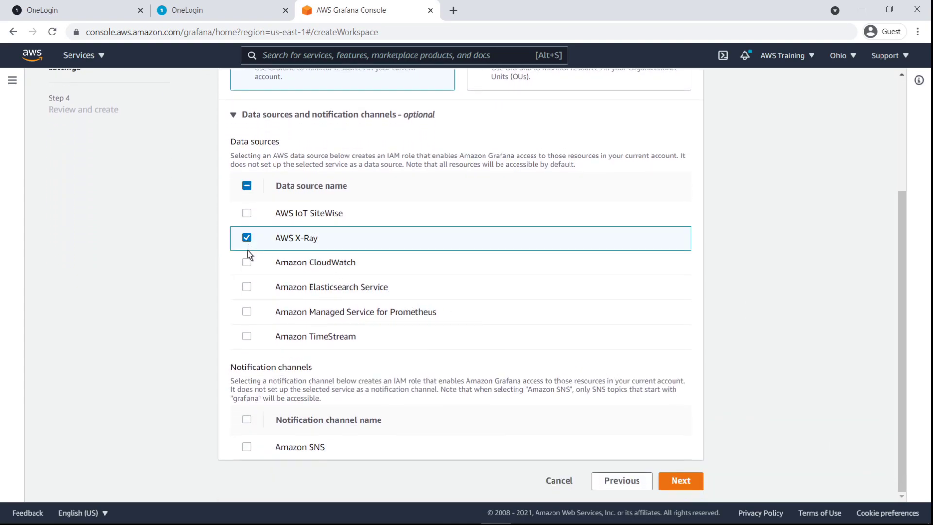
click(246, 261)
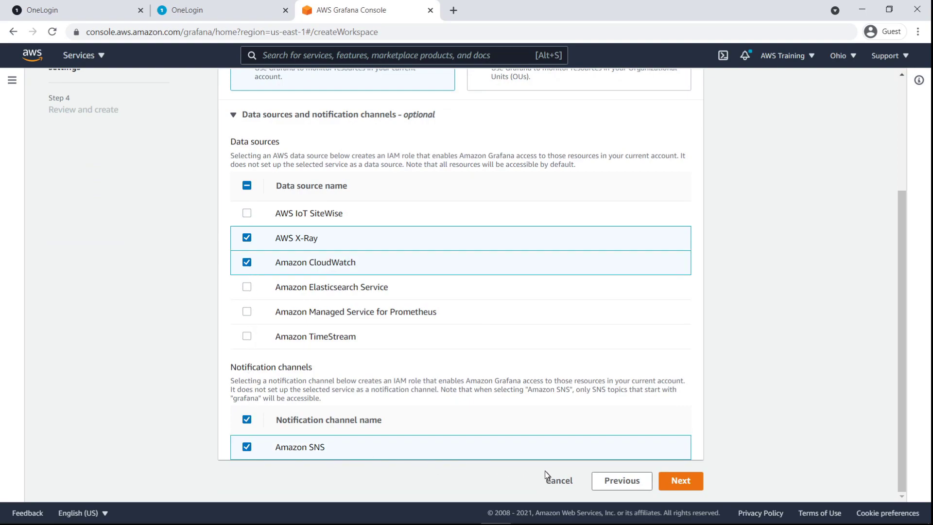
click(681, 481)
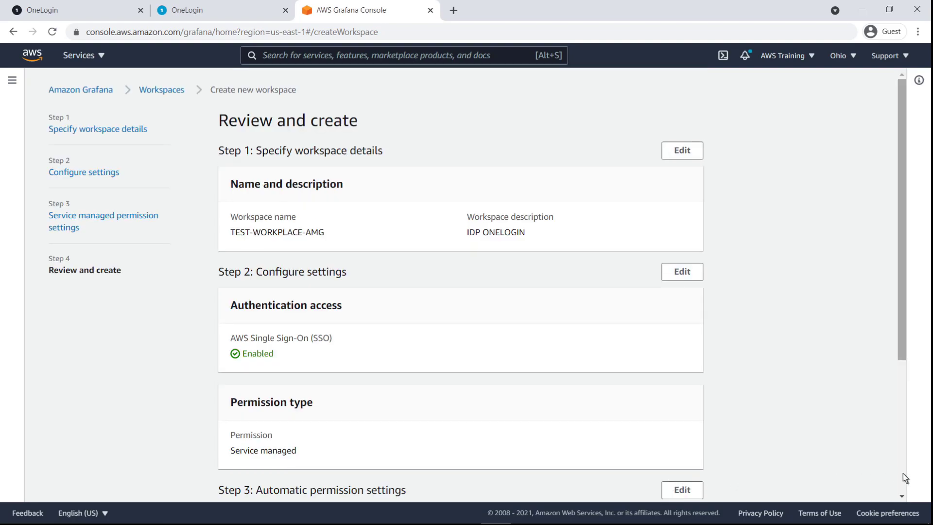
scroll(down, 3)
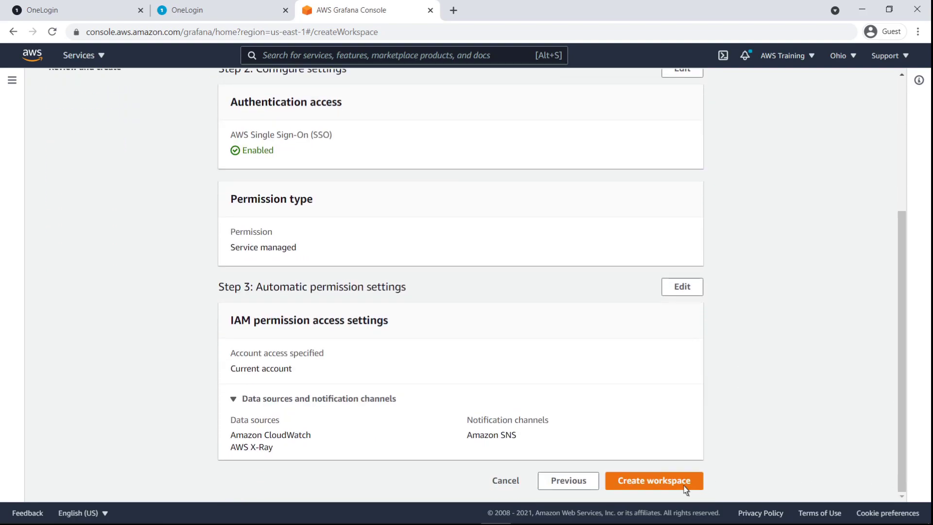
click(653, 480)
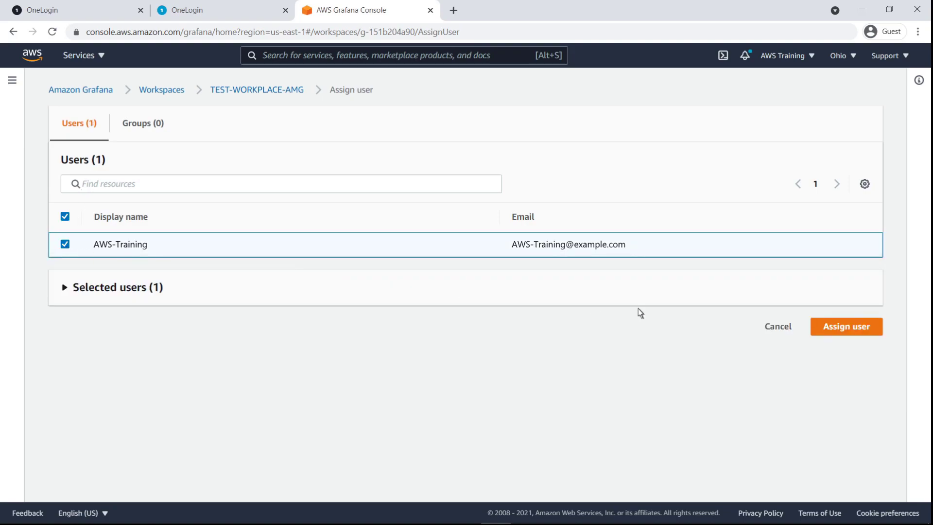
- Assign the AWS-Training user to the workspace and make them Admin
click(846, 327)
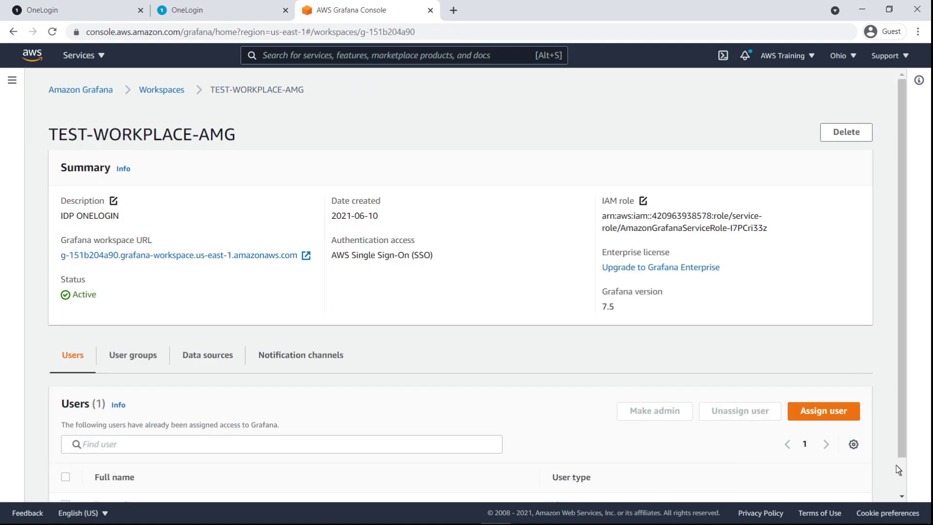
scroll(down, 3)
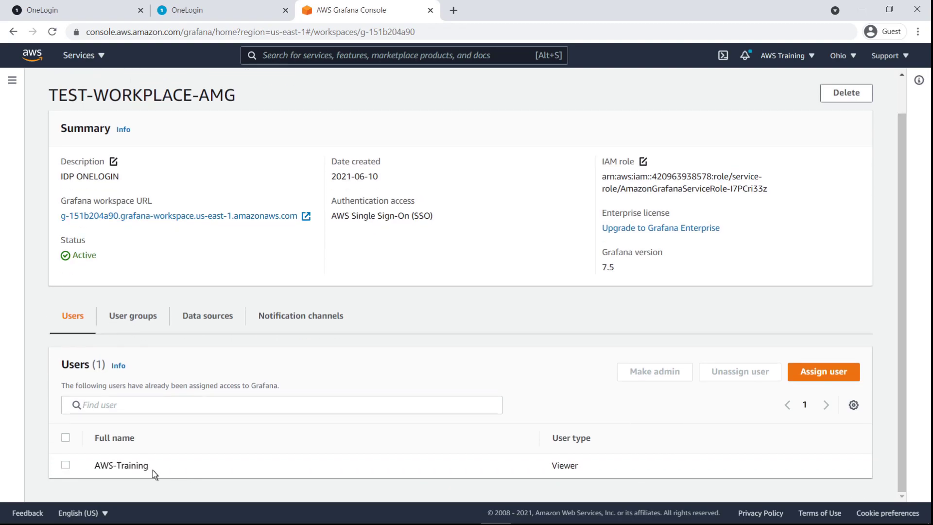
click(65, 438)
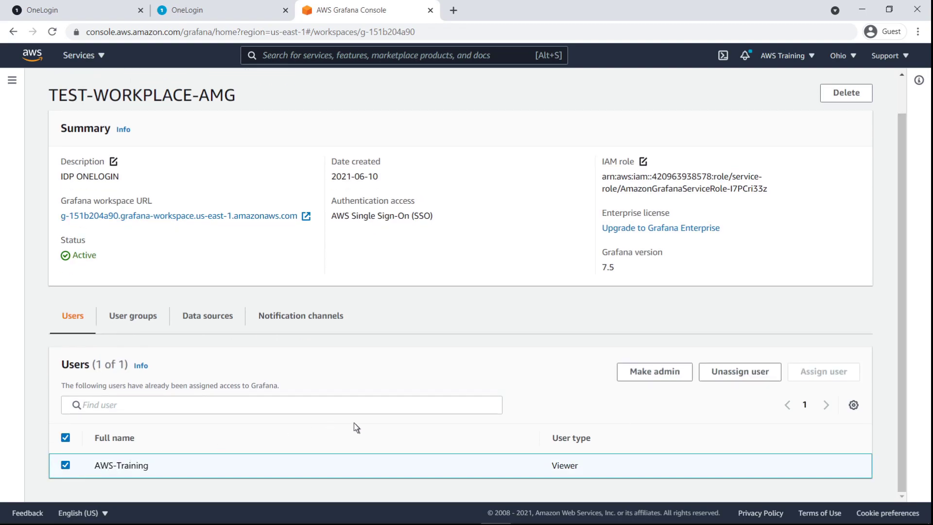
click(653, 372)
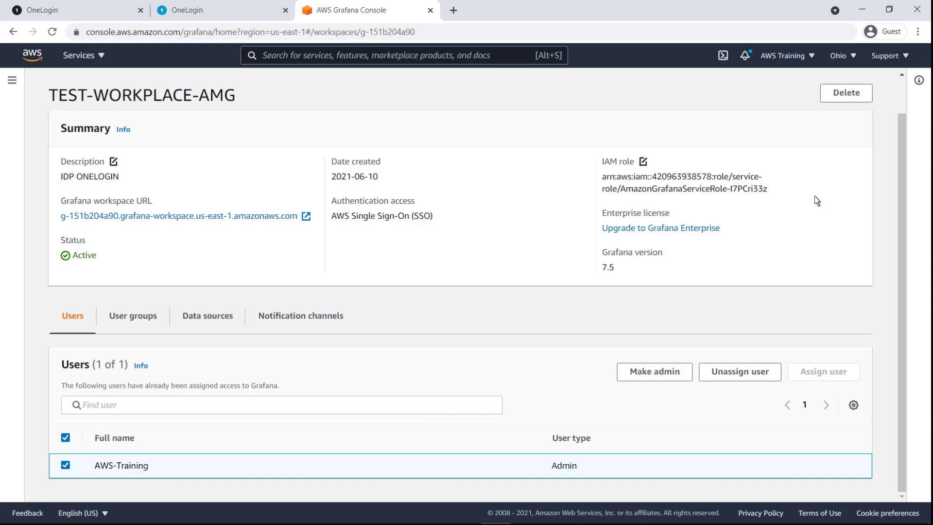
scroll(up, 3)
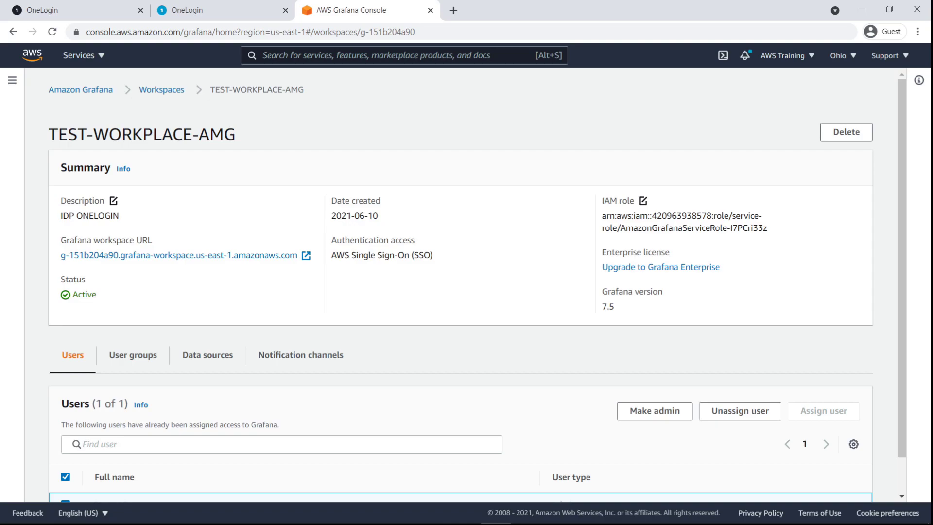
mouse_move(632, 174)
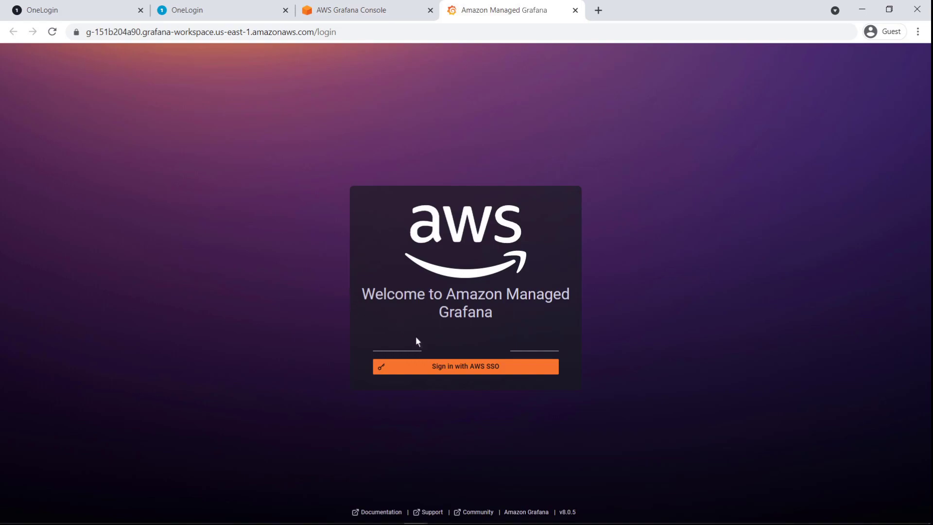
- Sign in to the workspace with AWS SSO and confirm the OneLogin password
click(465, 366)
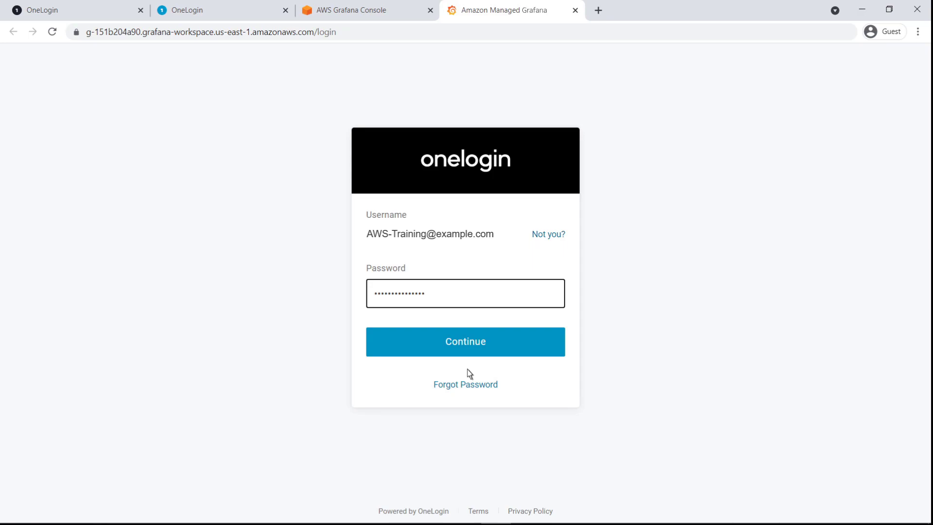
mouse_move(515, 340)
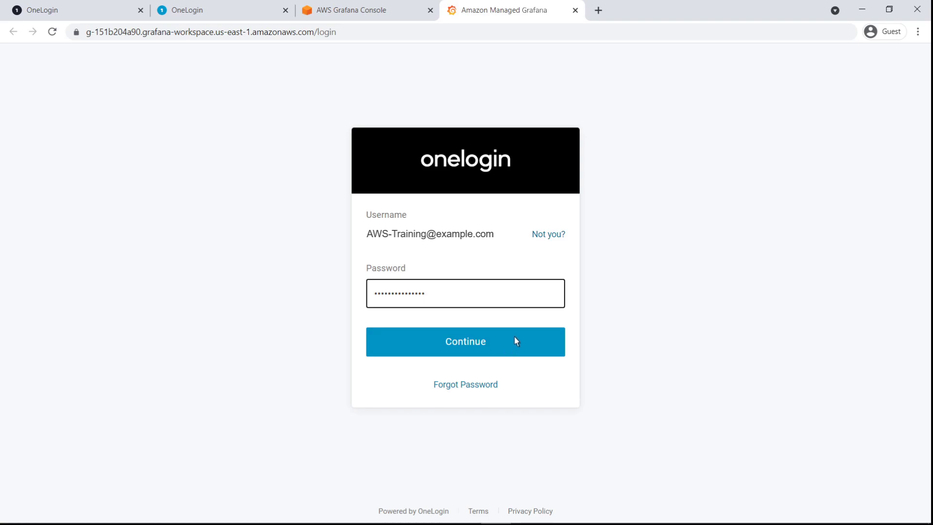
click(466, 342)
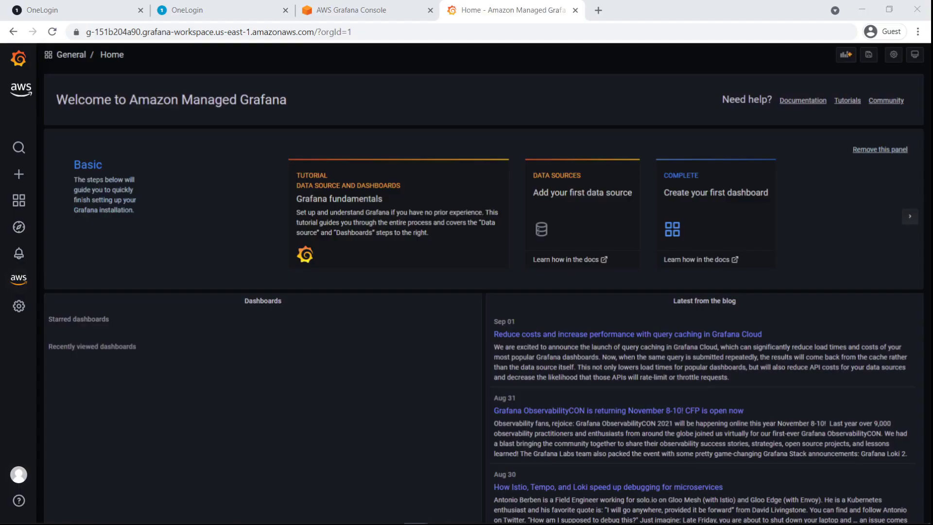
mouse_move(318, 202)
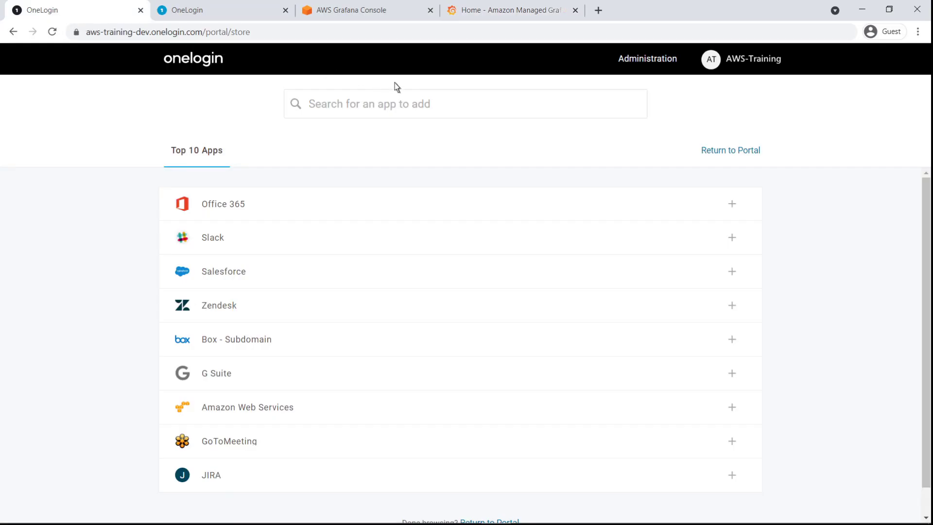
- From the OneLogin portal, launch Amazon Grafana via AWS Single Sign-on and sign in to its home page
click(730, 150)
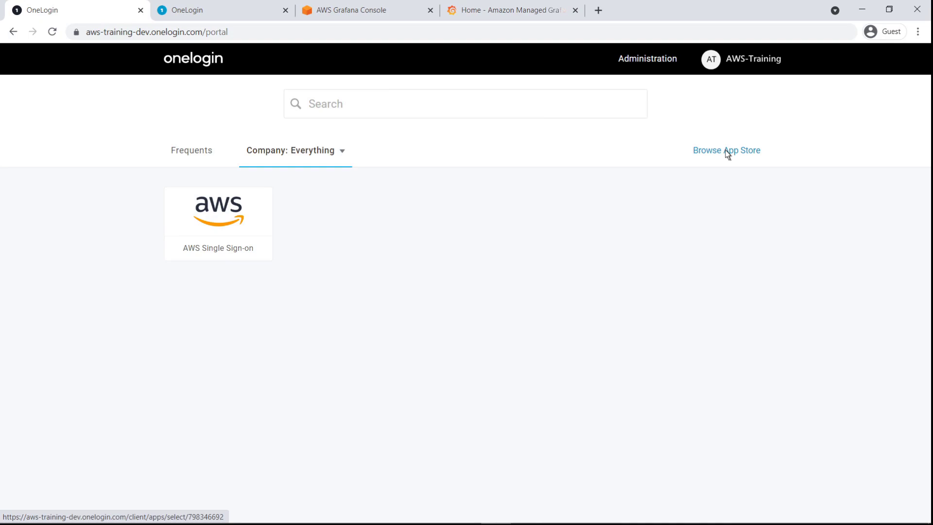
mouse_move(507, 191)
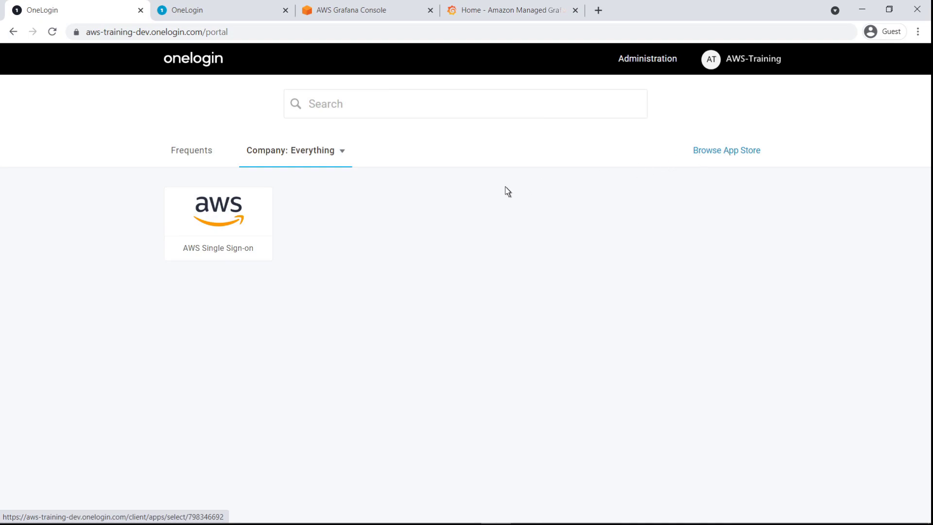
click(218, 211)
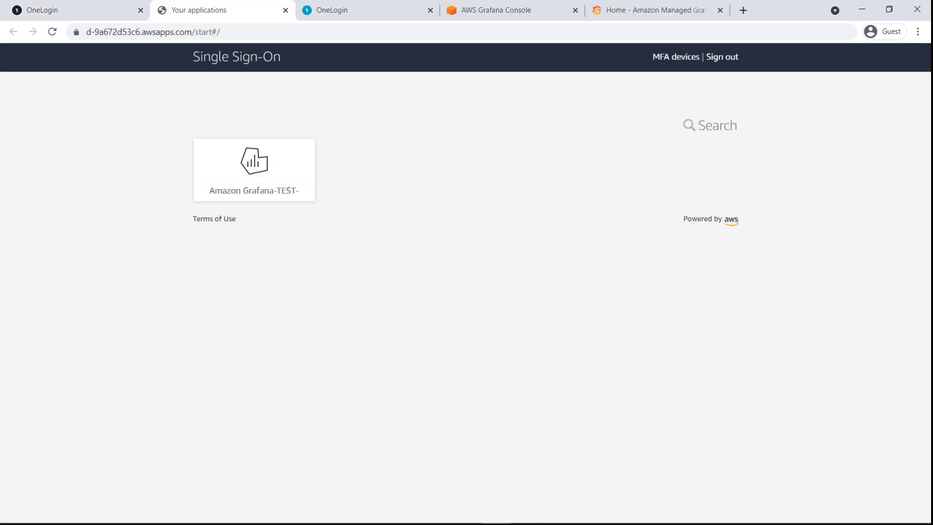
mouse_move(244, 222)
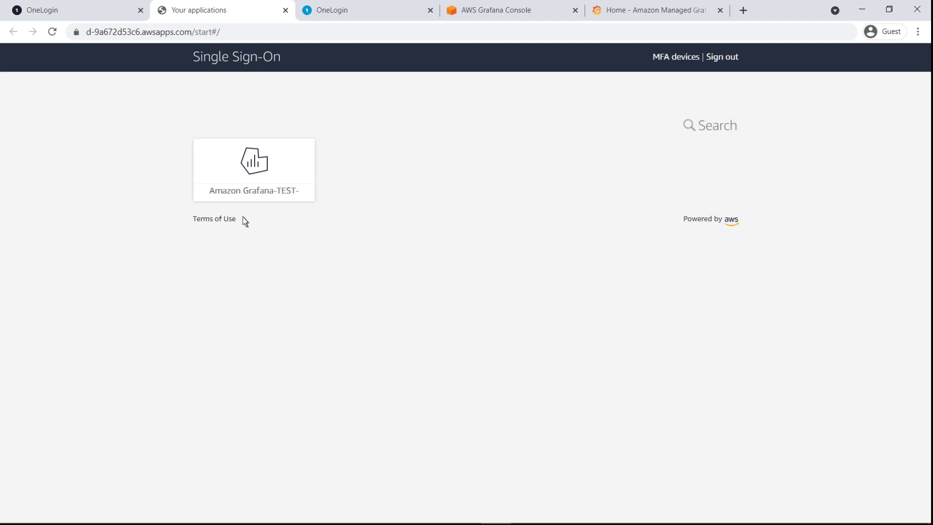
mouse_move(280, 171)
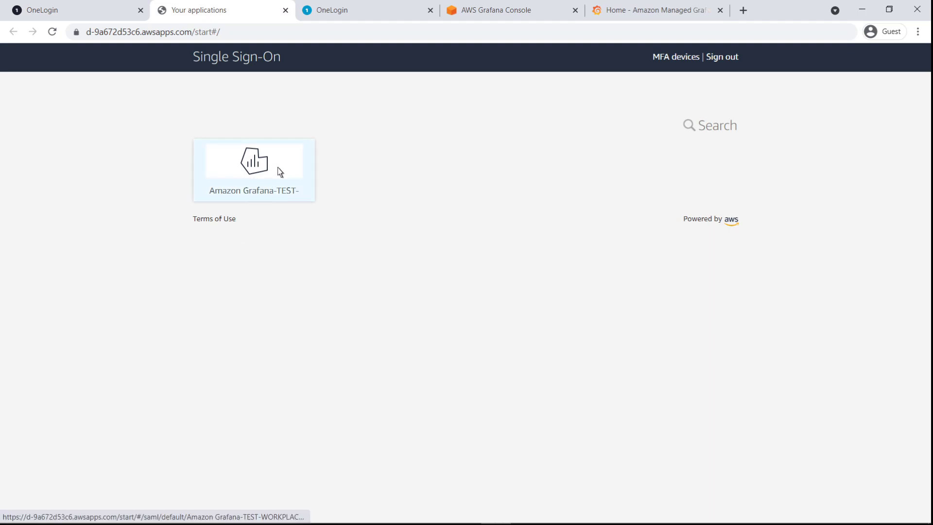
click(254, 161)
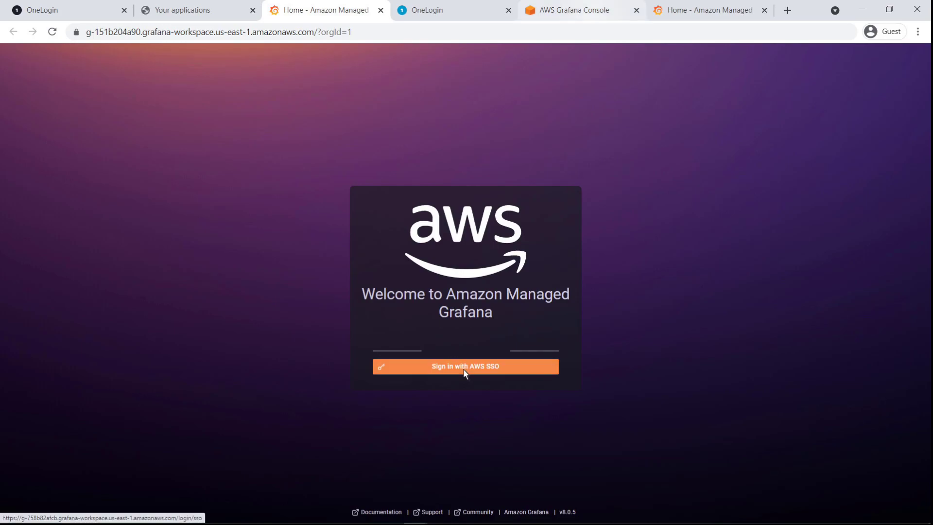
click(465, 367)
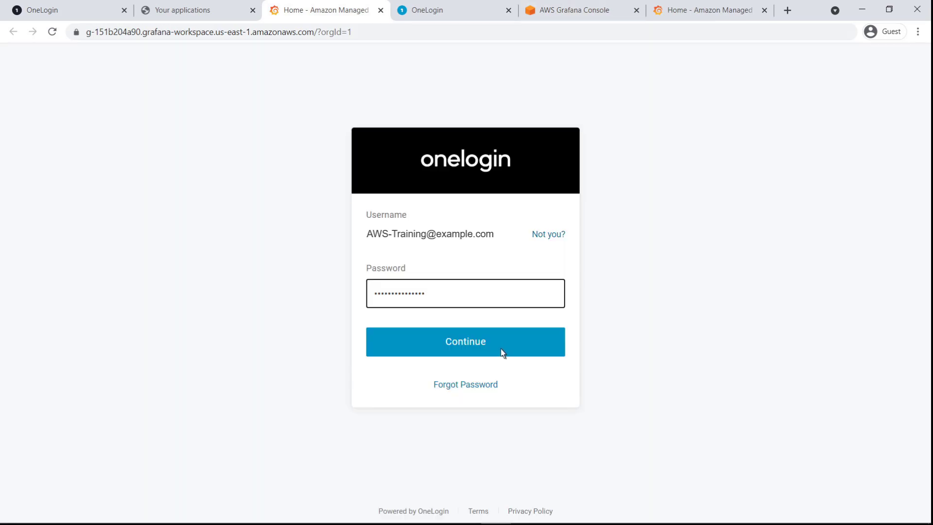
click(466, 341)
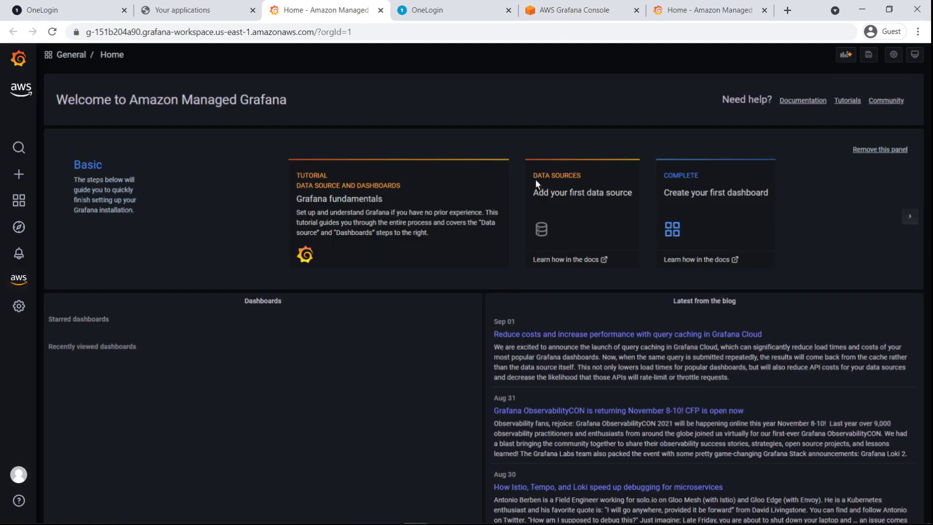
- Find the AWS Single Sign-On service and reach the user portal URL from its settings
click(574, 10)
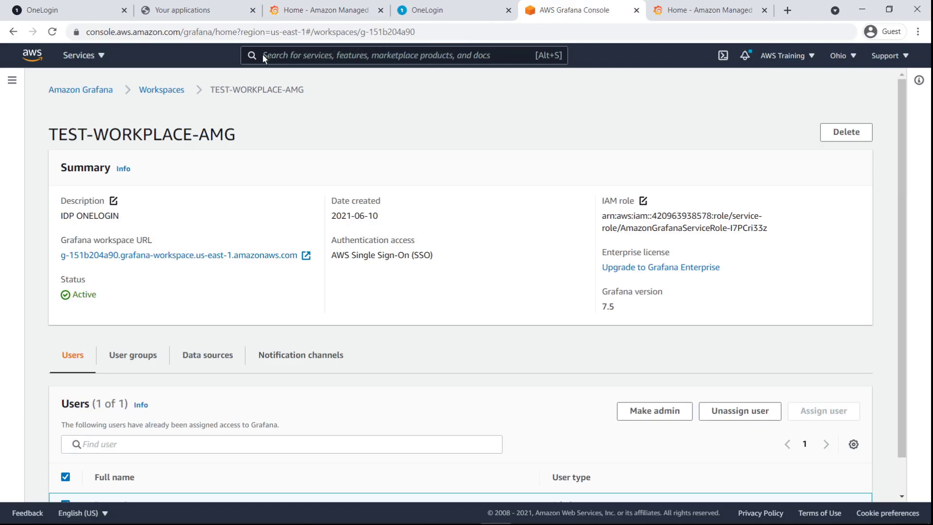
text(aws sso)
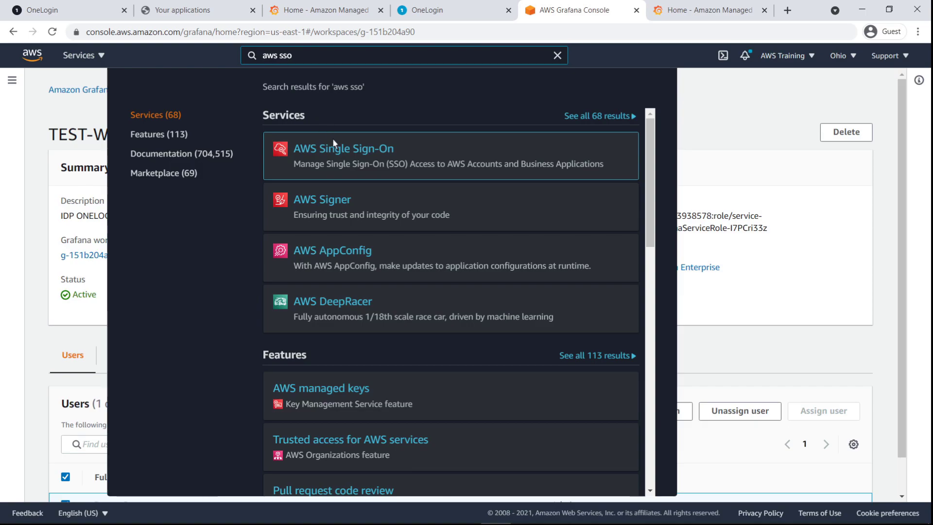
click(343, 147)
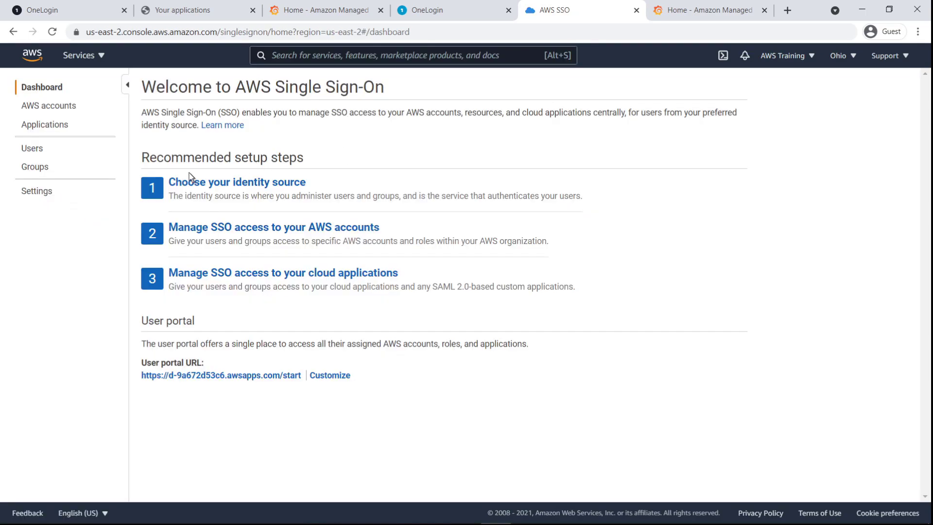
click(36, 191)
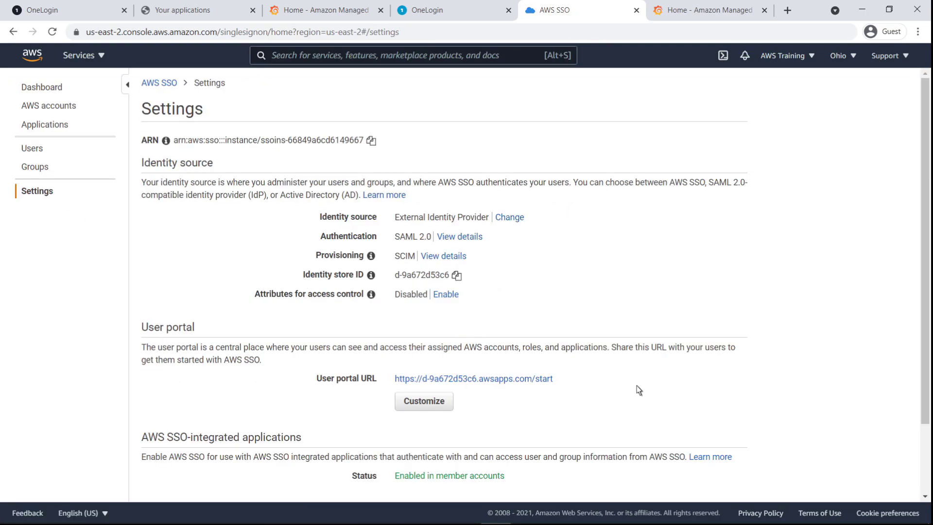
scroll(down, 3)
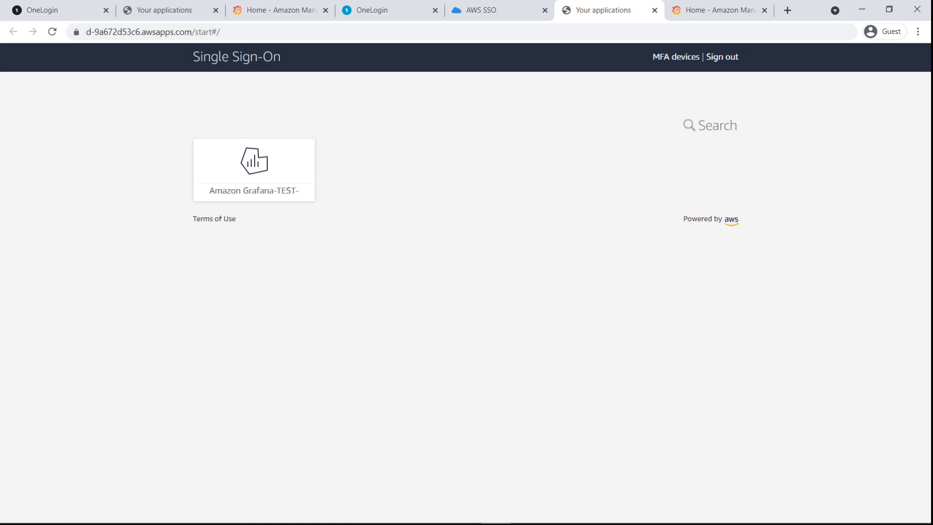
mouse_move(344, 222)
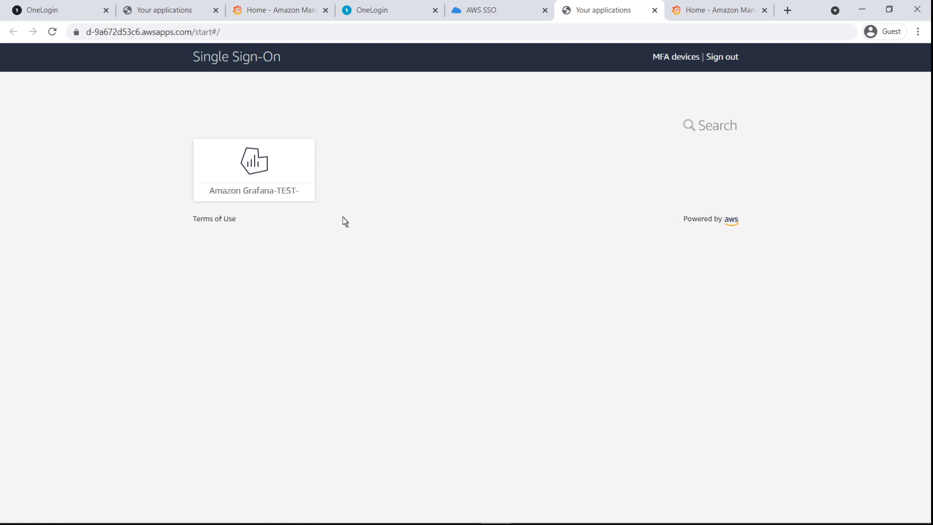
- Launch the Grafana tile from the user portal and sign in to its home page
click(254, 169)
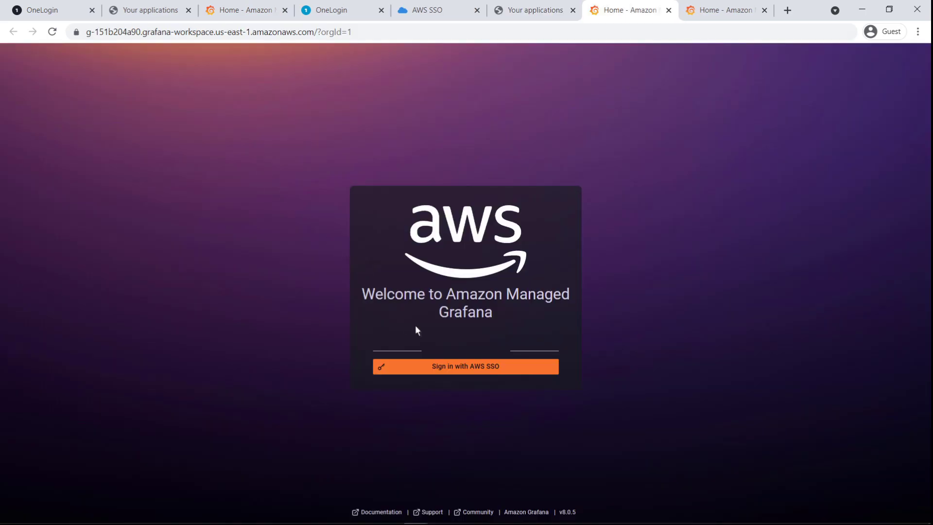
click(465, 366)
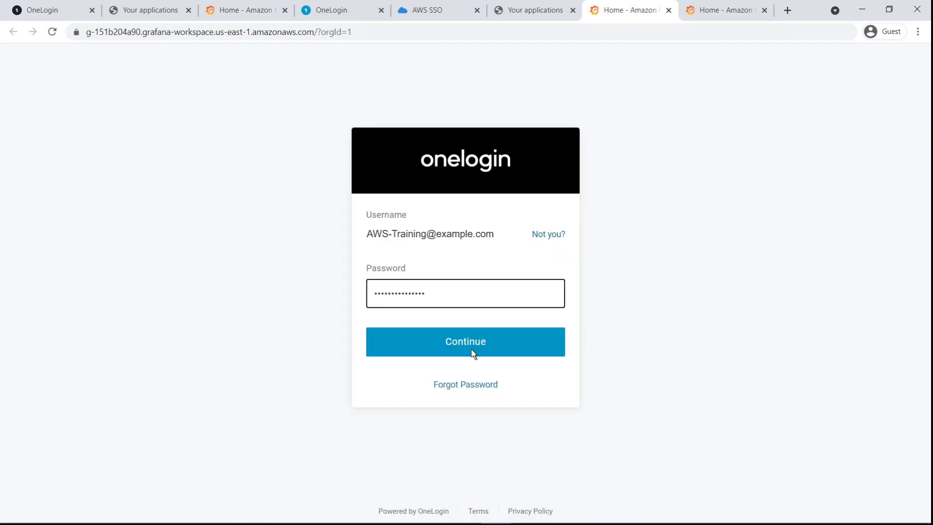
click(466, 341)
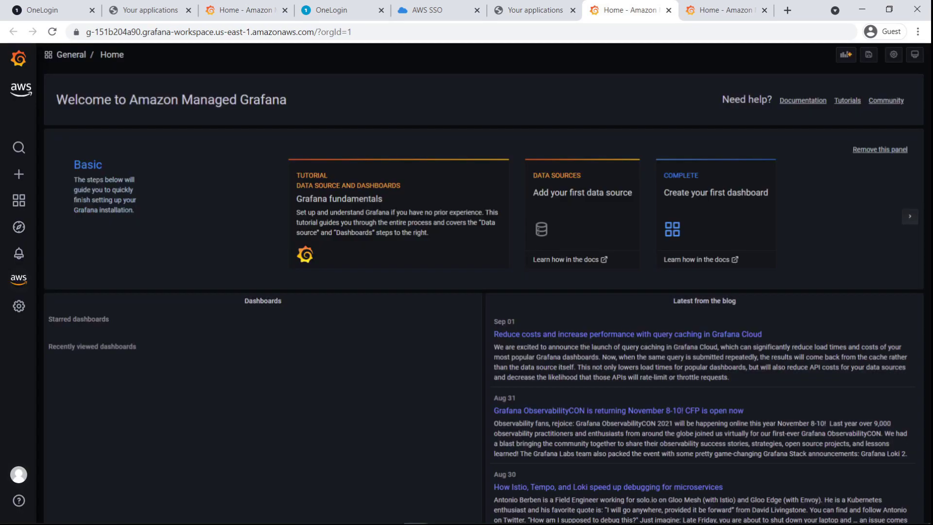